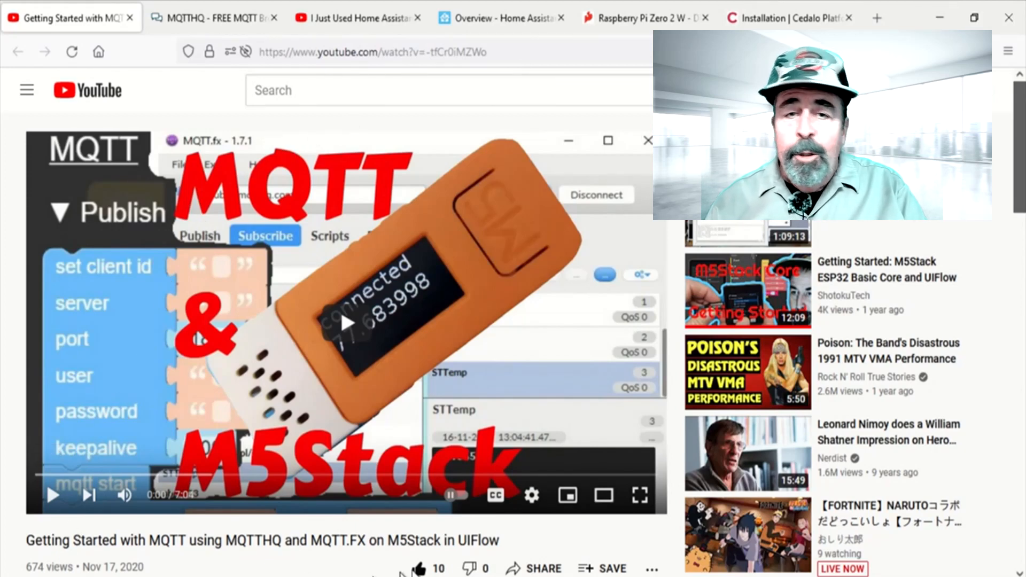
{"action": "mouse_move", "coordinate": [108, 290]}
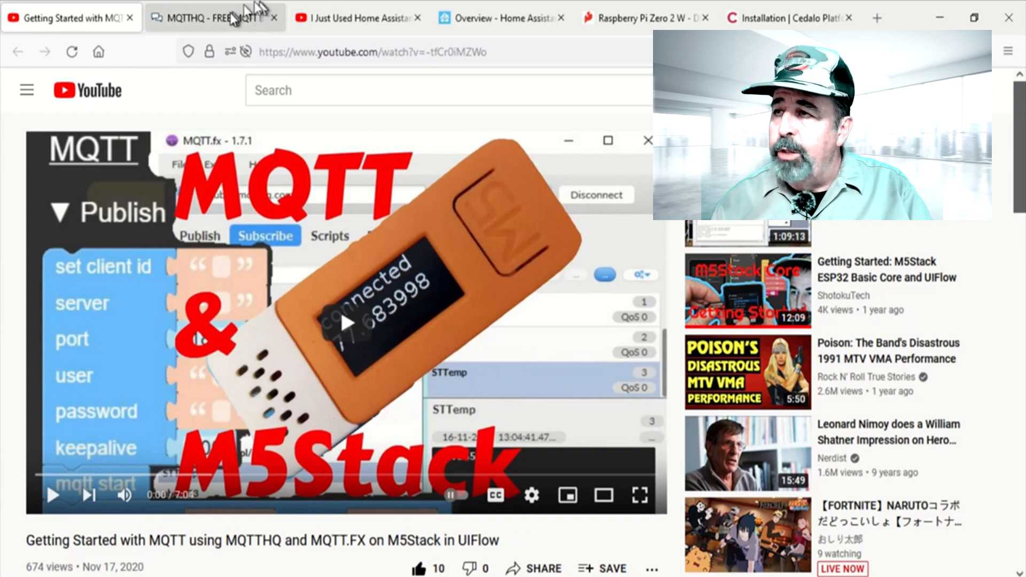
- Pass the MQTTHQ free broker page and land on the Home Assistant MQTT 3D-printer video
{"action": "left_click", "coordinate": [215, 19]}
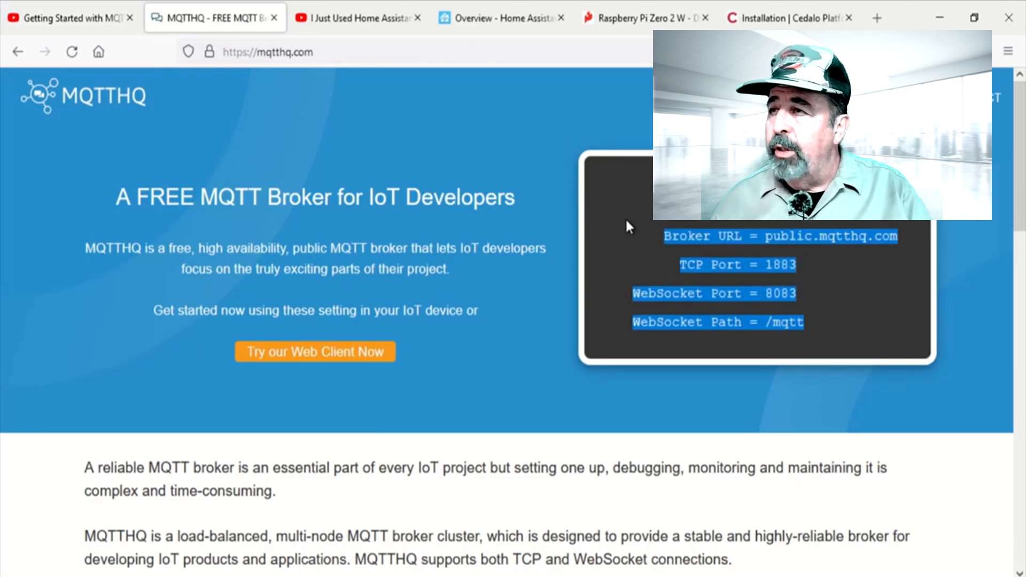
{"action": "left_click", "coordinate": [357, 18]}
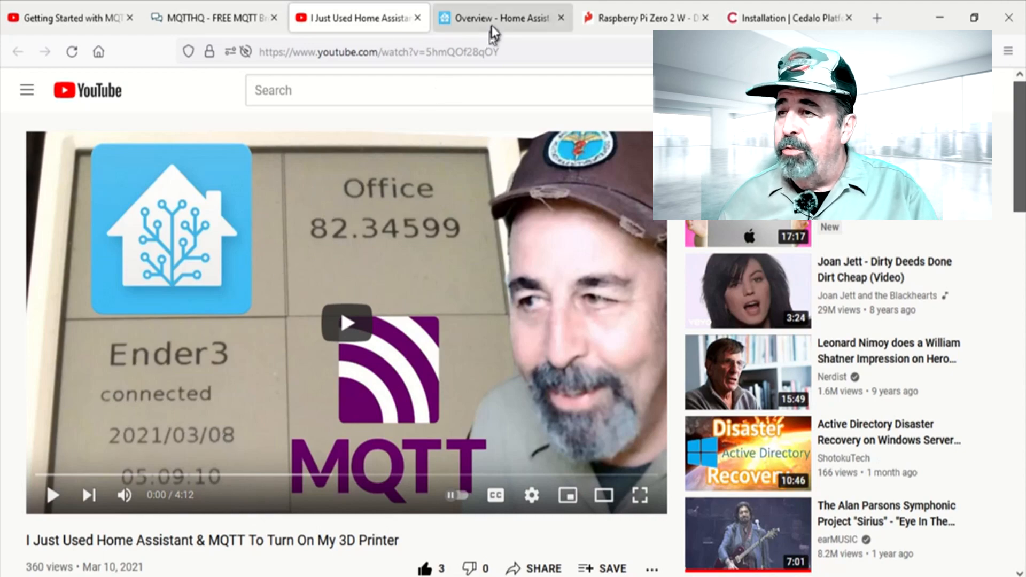
- Review the Mosquitto broker add-on under Home Assistant's Supervisor, then move to the SparkFun Raspberry Pi Zero 2 W page
{"action": "left_click", "coordinate": [500, 18]}
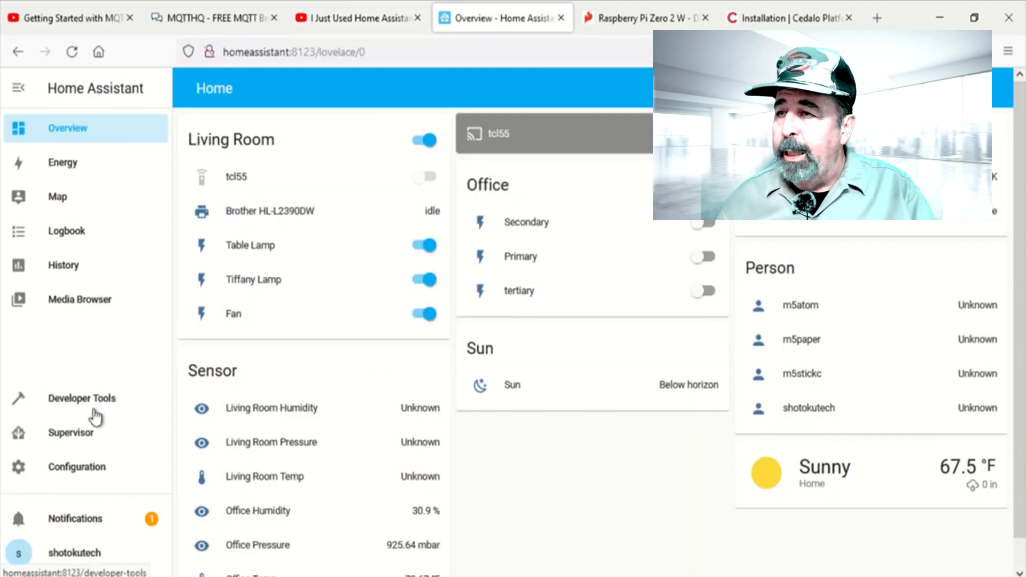
{"action": "left_click", "coordinate": [71, 432]}
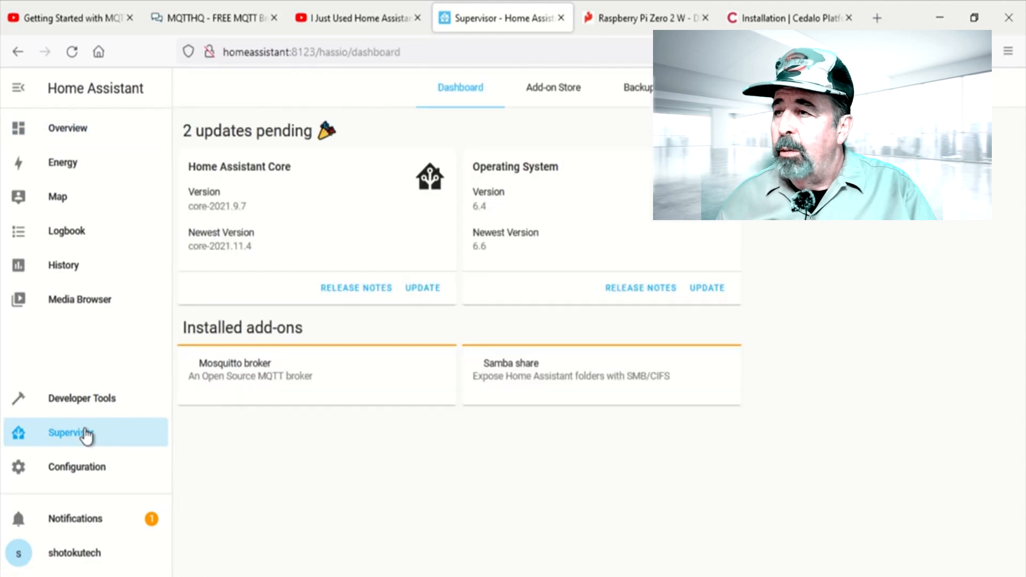
{"action": "left_click", "coordinate": [235, 369]}
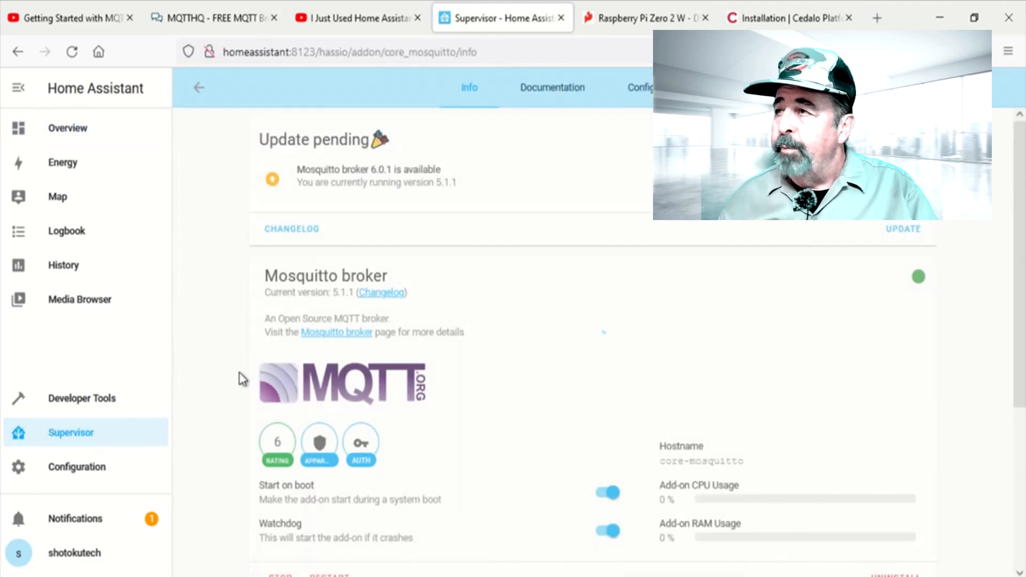
{"action": "scroll", "scroll_direction": "down", "scroll_amount": 3}
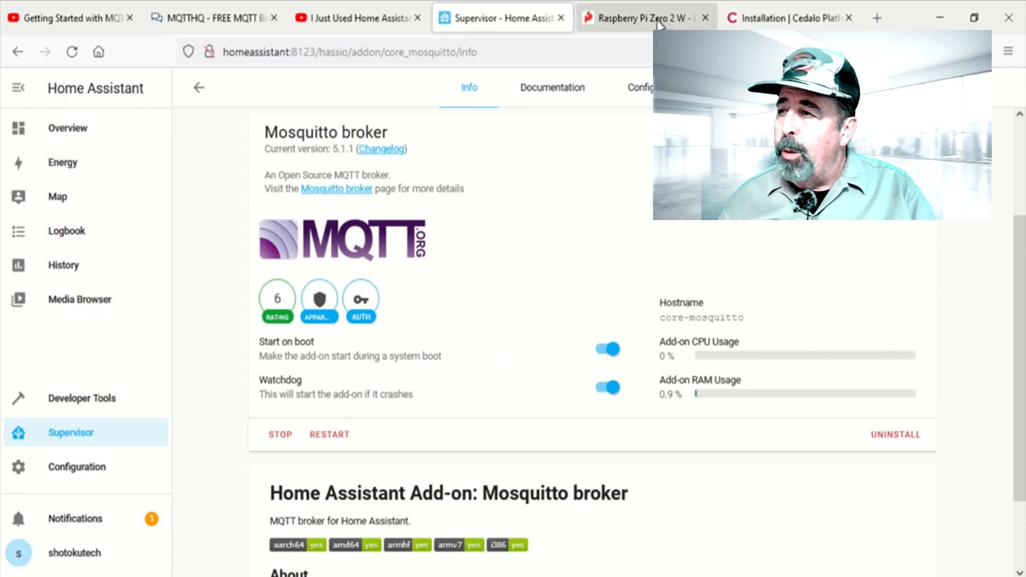
{"action": "left_click", "coordinate": [644, 18]}
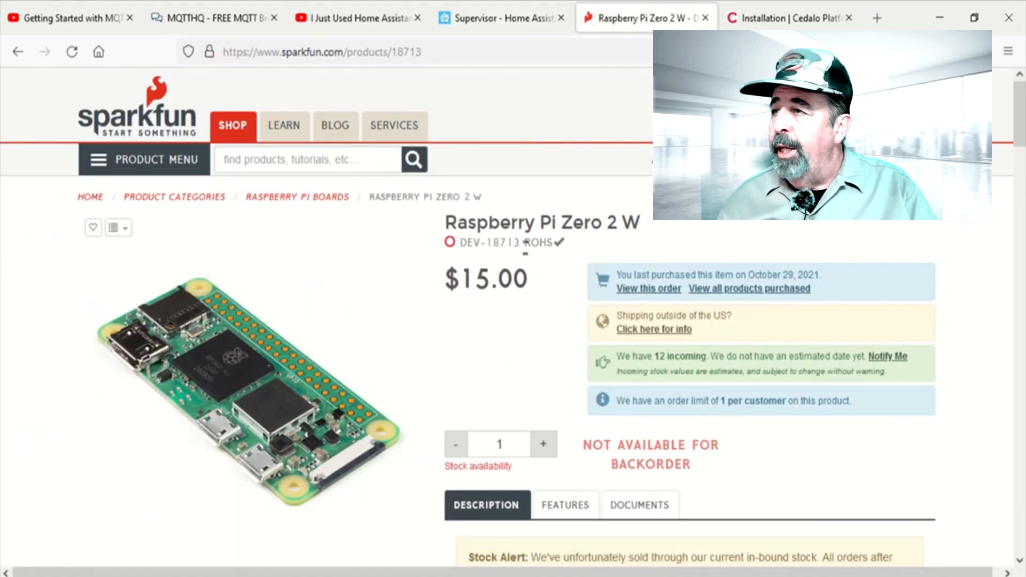
{"action": "mouse_move", "coordinate": [517, 257]}
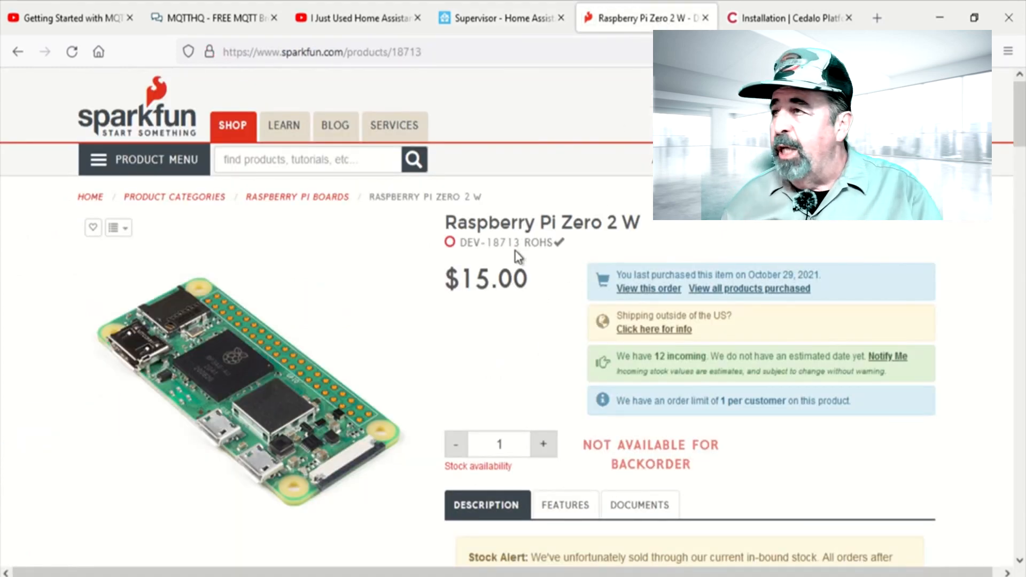
{"action": "mouse_move", "coordinate": [478, 317]}
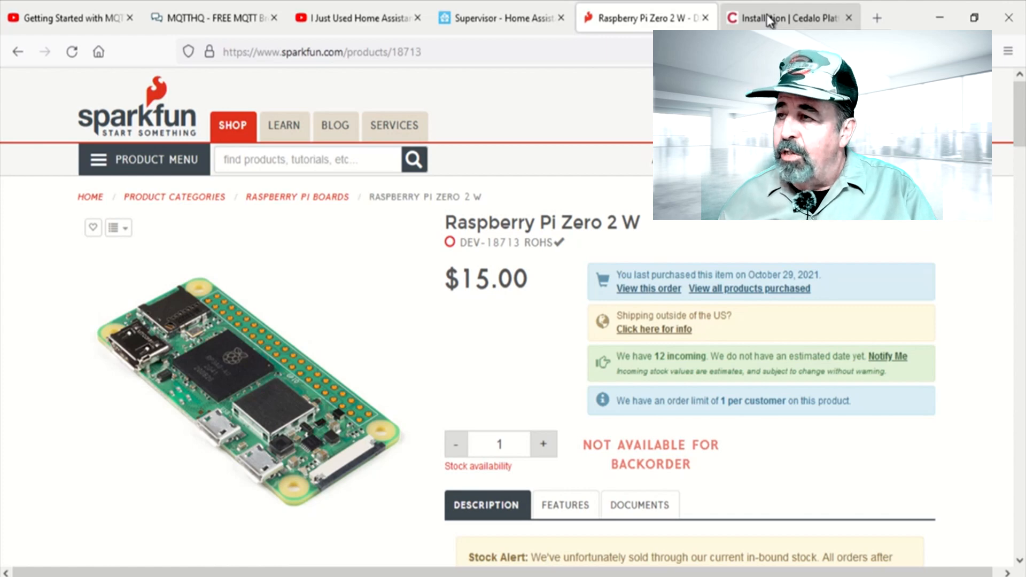
- Reach the Raspberry Pi fast-install section in Cedalo's Installation docs, then move to the headless Pi Zero 2 W tutorial
{"action": "left_click", "coordinate": [789, 18]}
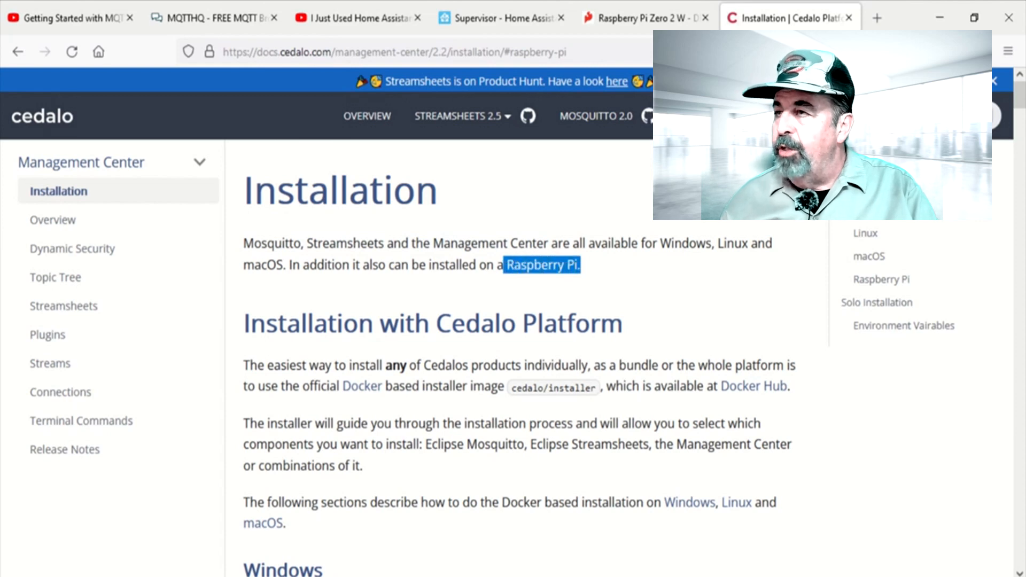
{"action": "mouse_move", "coordinate": [458, 330]}
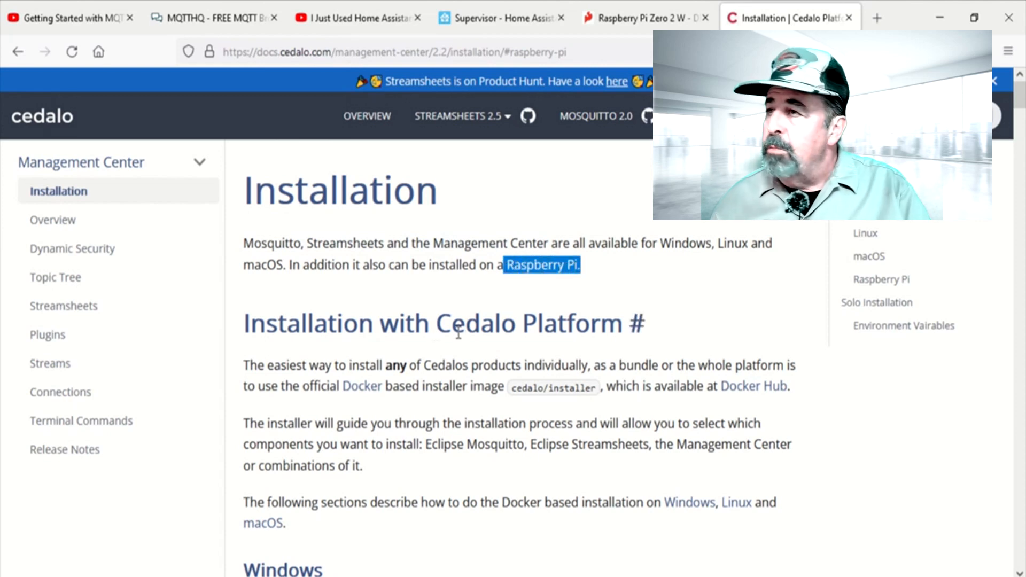
{"action": "mouse_move", "coordinate": [789, 331]}
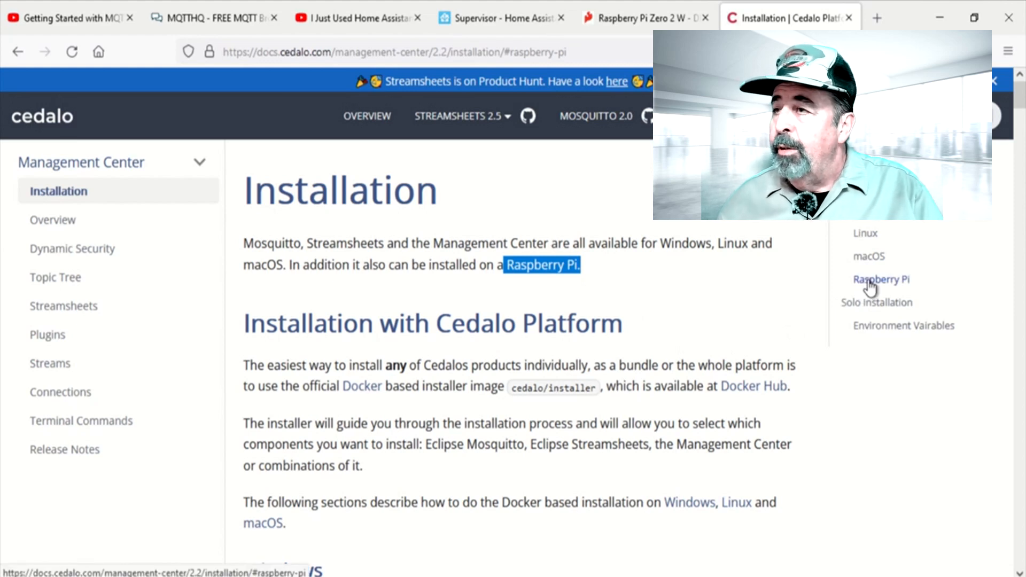
{"action": "left_click", "coordinate": [881, 279]}
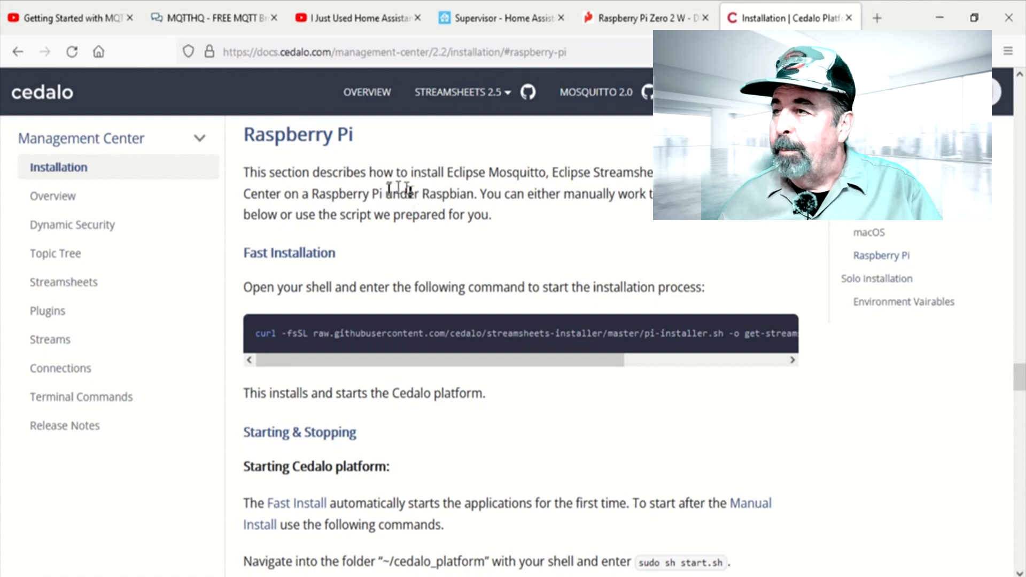
{"action": "left_click", "coordinate": [641, 18]}
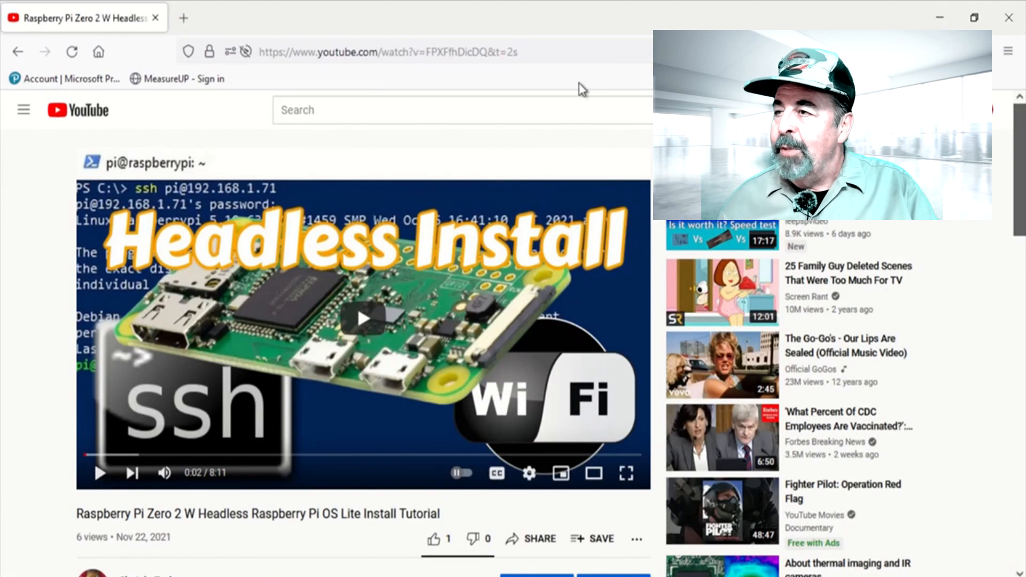
{"action": "mouse_move", "coordinate": [453, 22]}
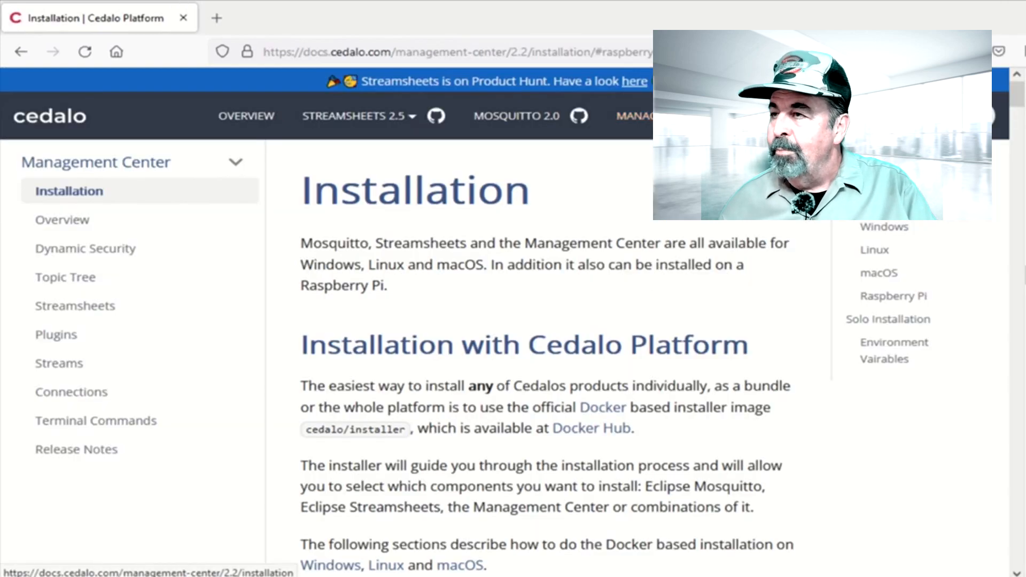
- Jump to the Raspberry Pi section of the Installation page showing the fast-install curl command
{"action": "scroll", "scroll_direction": "down", "scroll_amount": 3}
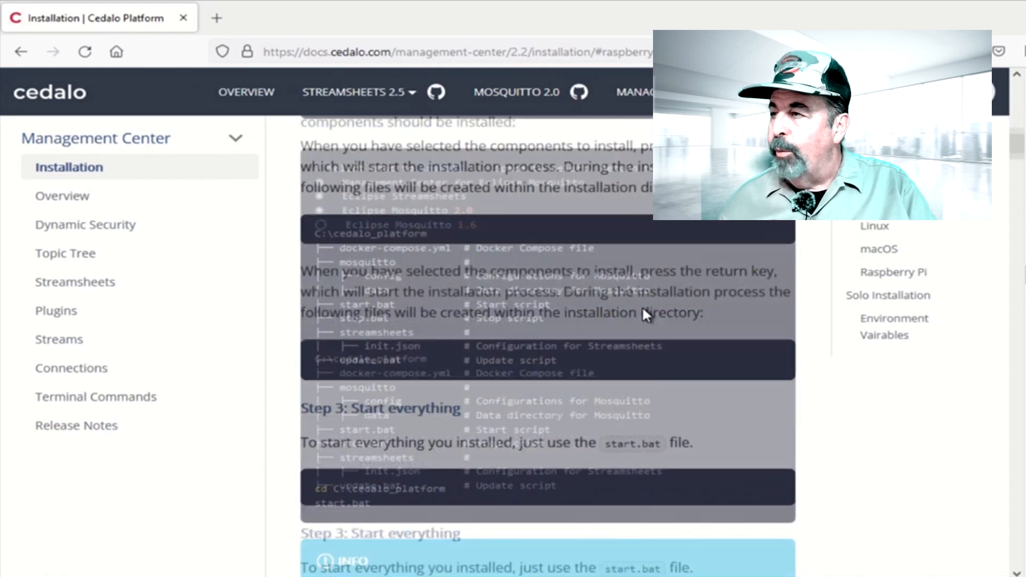
{"action": "left_click", "coordinate": [893, 273]}
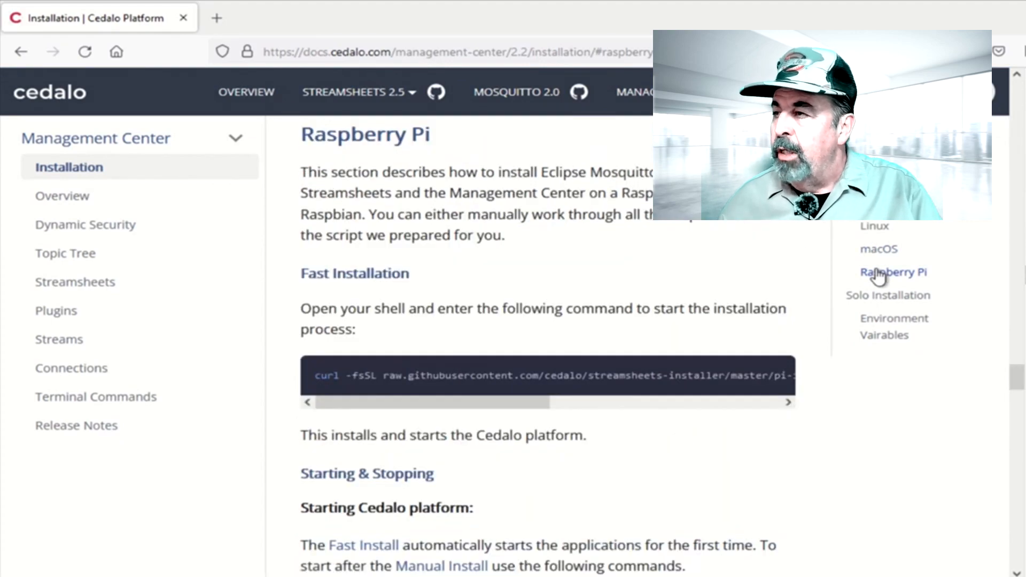
{"action": "mouse_move", "coordinate": [763, 377]}
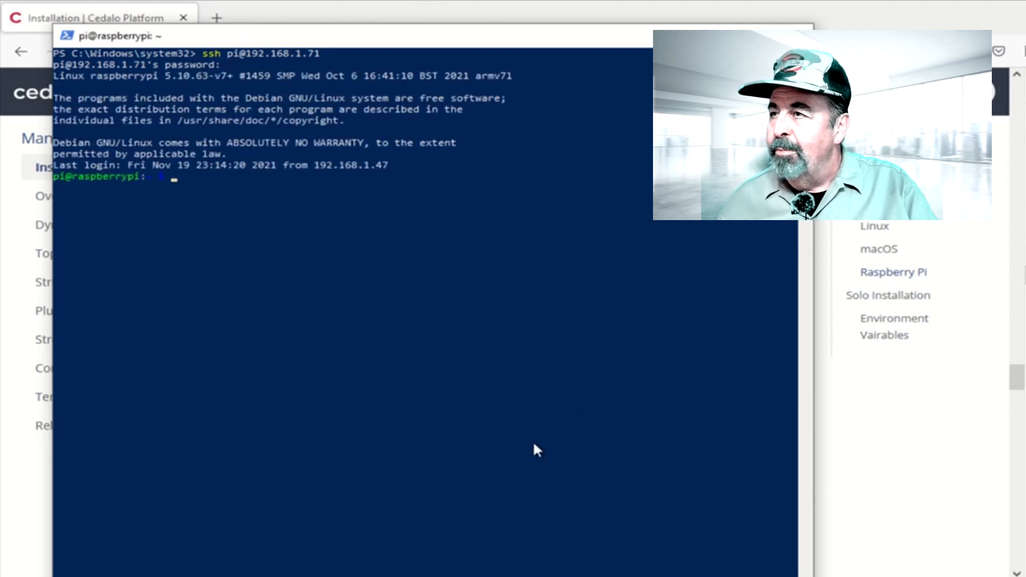
{"action": "mouse_move", "coordinate": [877, 23]}
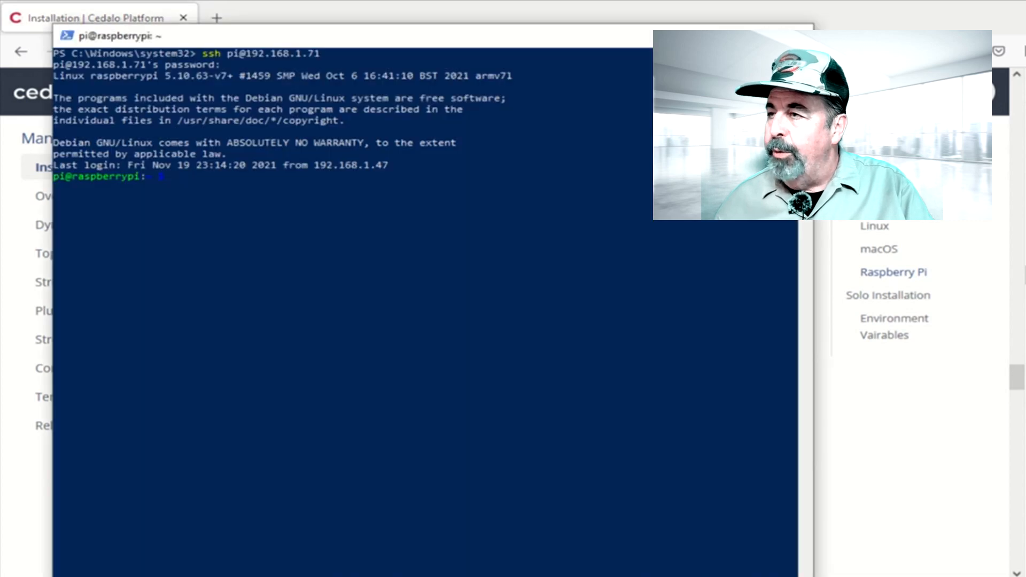
{"action": "mouse_move", "coordinate": [339, 319]}
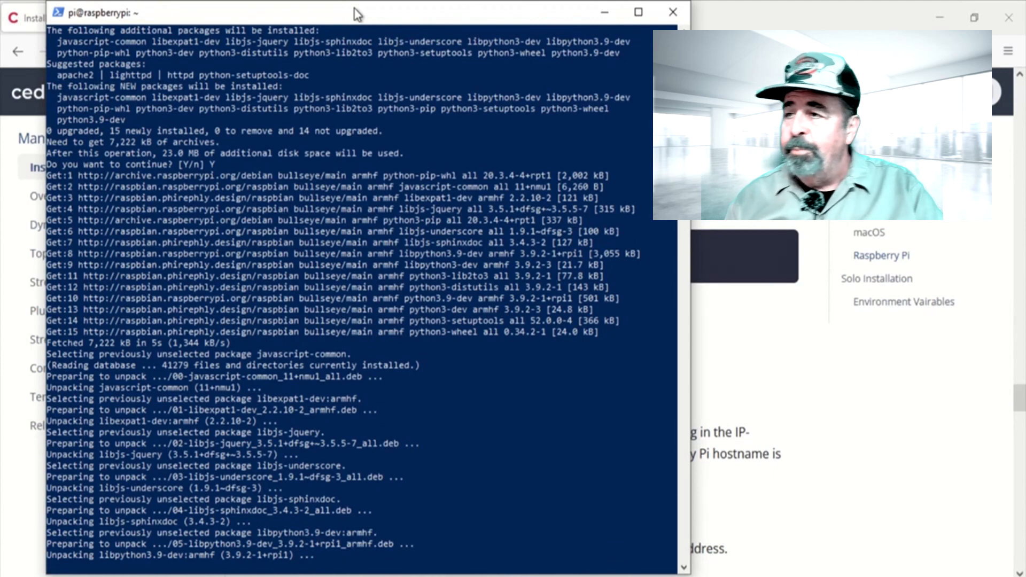
- Follow the SSH log output while the Streamsheets services create their MongoDB indexes on the Pi
{"action": "scroll", "scroll_direction": "down", "scroll_amount": 3}
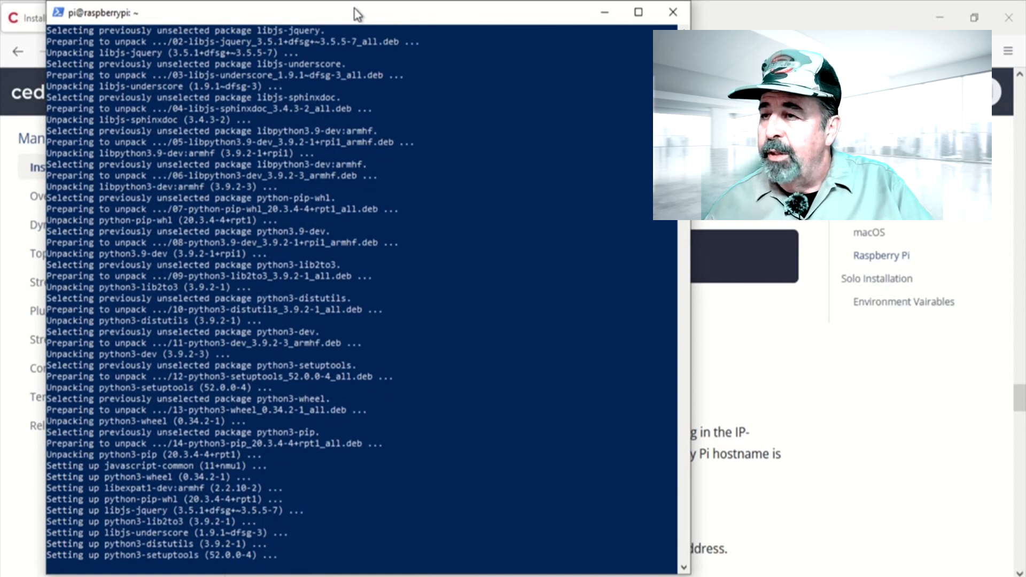
{"action": "scroll", "scroll_direction": "down", "scroll_amount": 3}
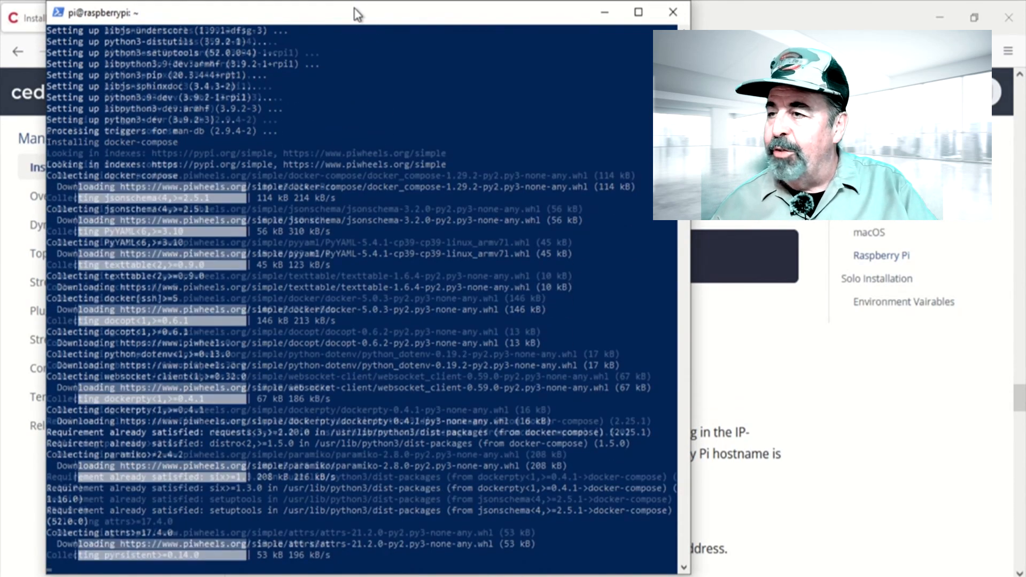
{"action": "scroll", "scroll_direction": "down", "scroll_amount": 3}
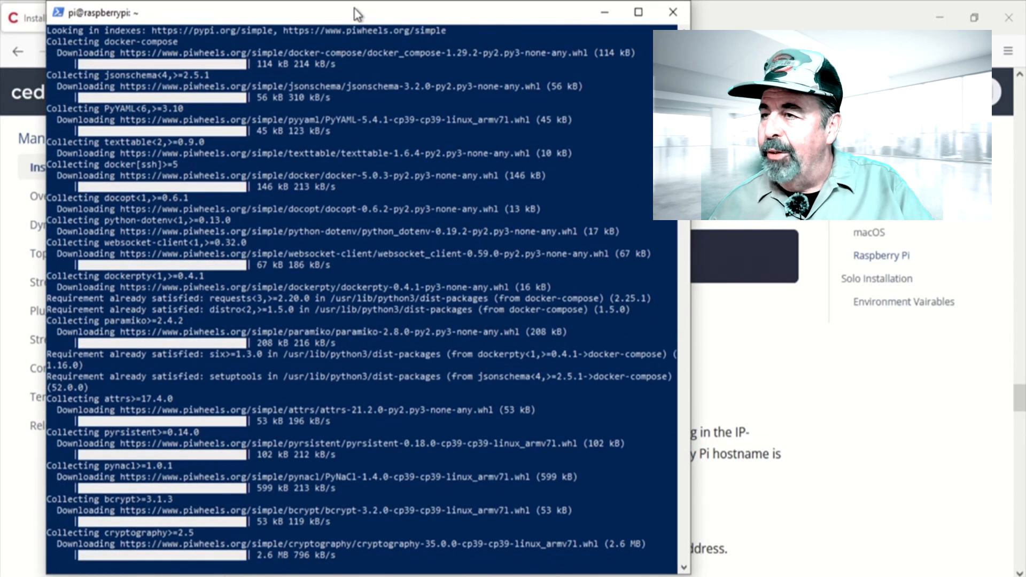
{"action": "scroll", "scroll_direction": "down", "scroll_amount": 3}
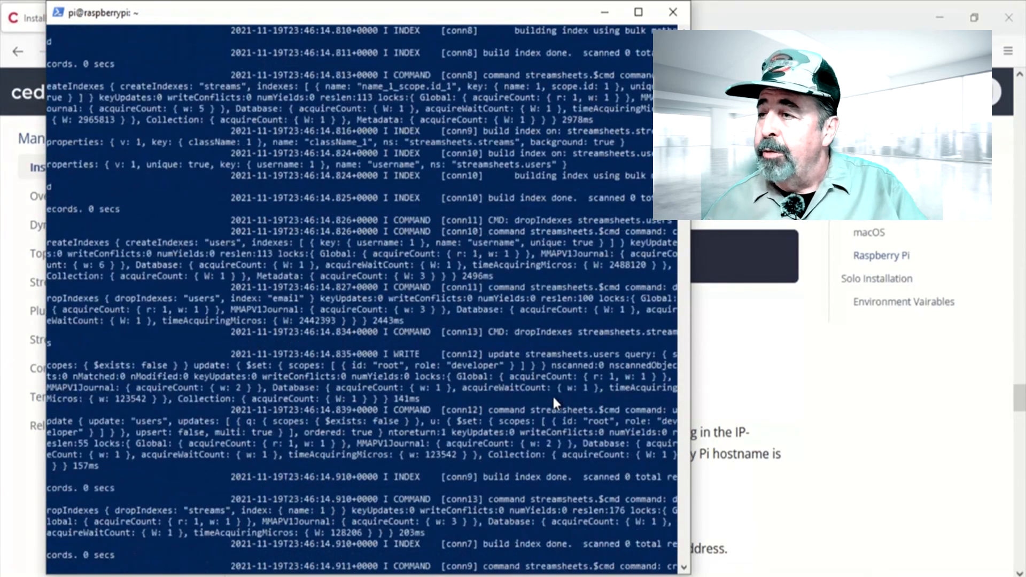
{"action": "scroll", "scroll_direction": "down", "scroll_amount": 3}
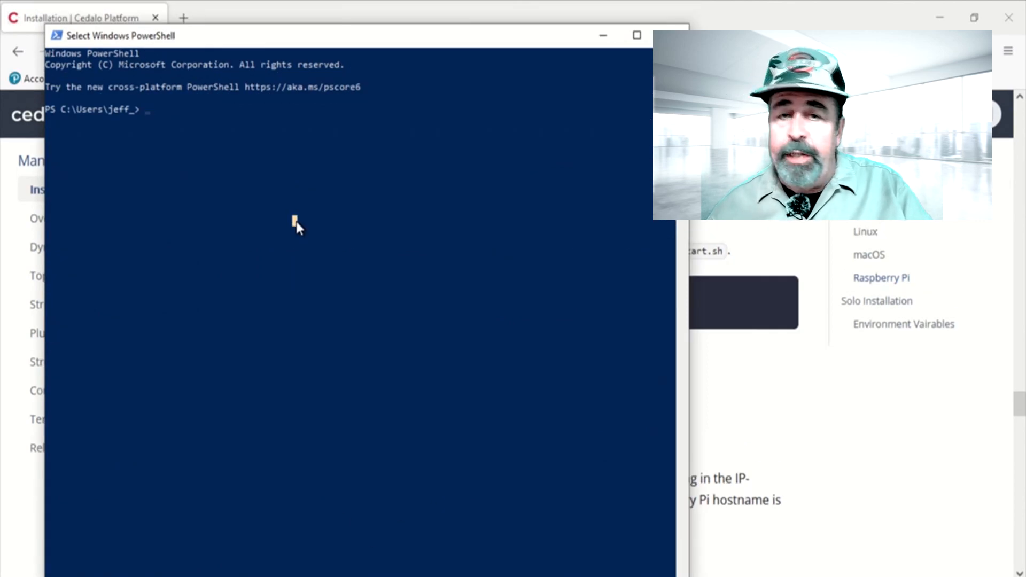
{"action": "type", "text": "ssh"}
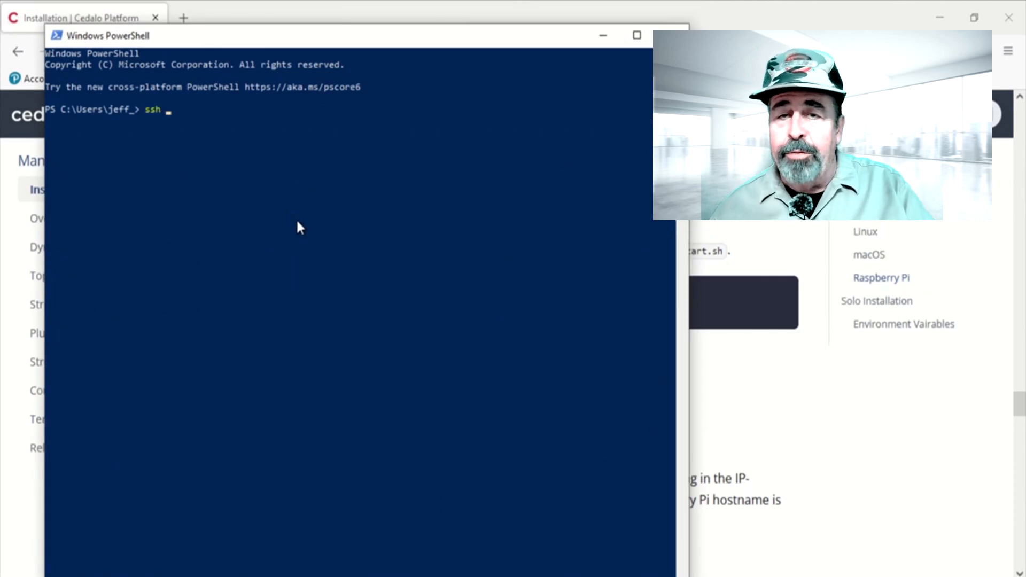
{"action": "type", "text": "pi"}
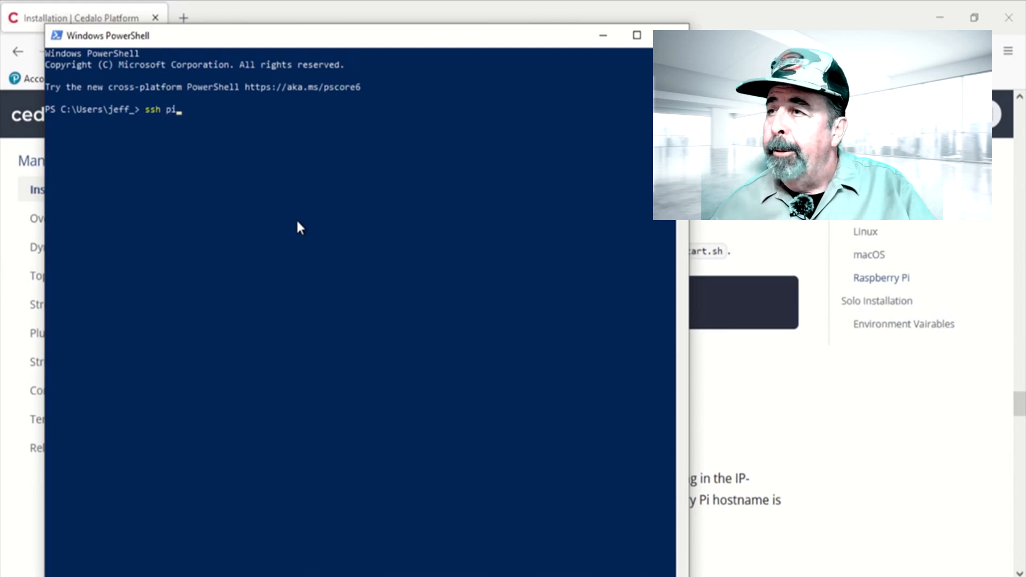
{"action": "type", "text": "@192.168."}
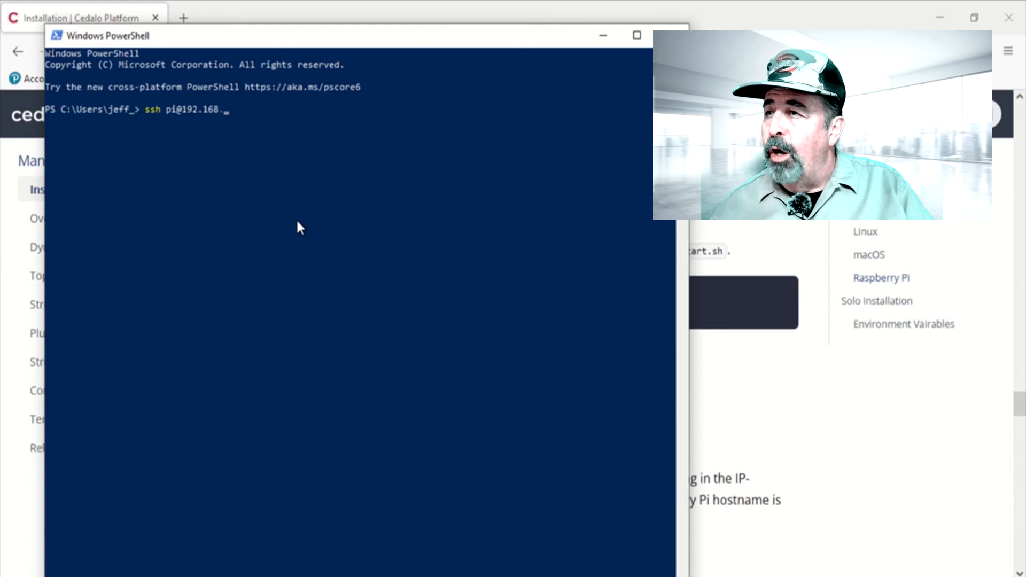
{"action": "type", "text": "1.71"}
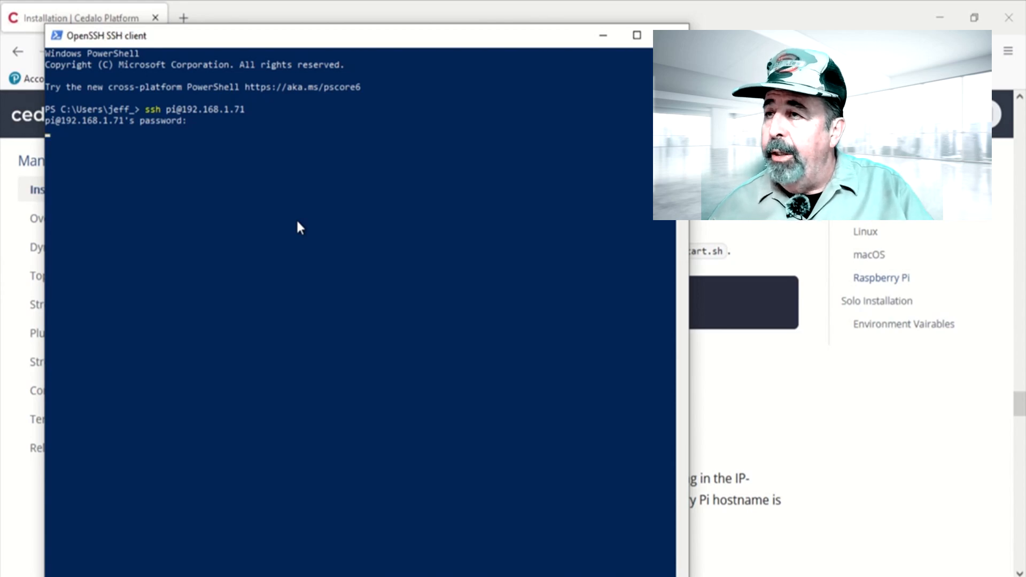
{"action": "key", "text": "Return"}
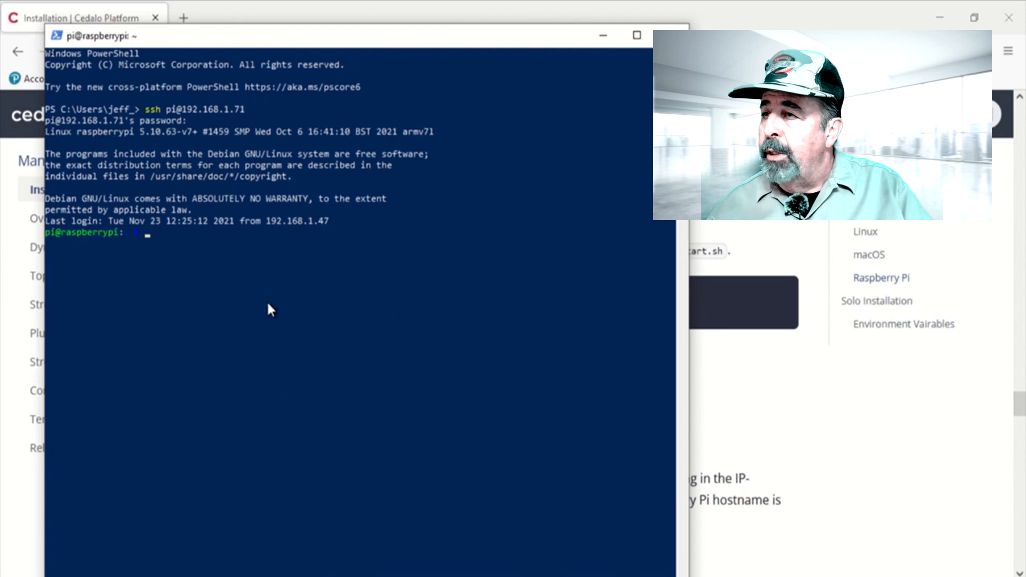
{"action": "mouse_move", "coordinate": [638, 20]}
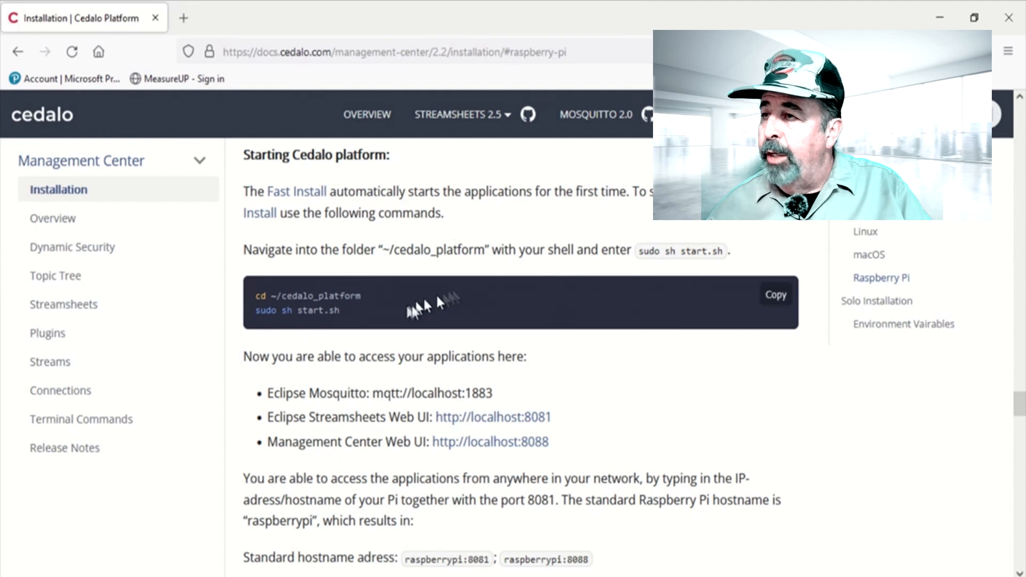
- Run sudo sh start.sh in ~/cedalo_platform and follow the logs until Mosquitto and Streamsheets reach RUNNING
{"action": "left_click", "coordinate": [777, 296]}
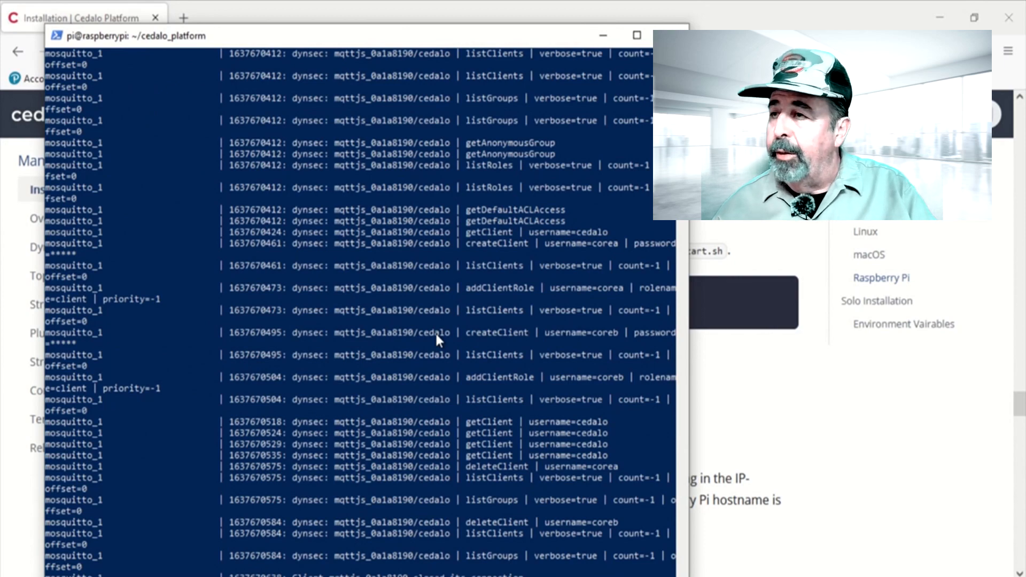
{"action": "scroll", "scroll_direction": "down", "scroll_amount": 3}
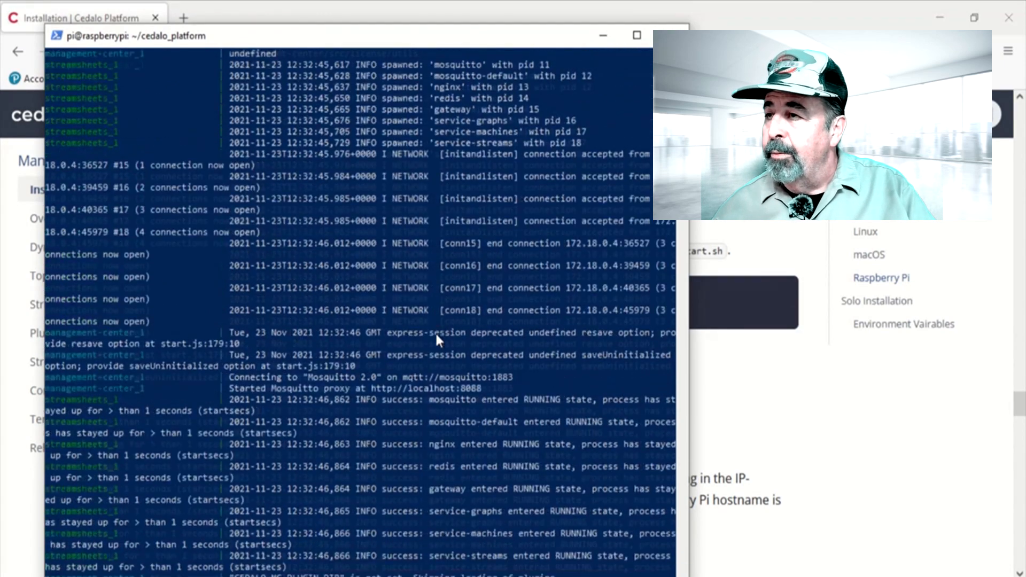
{"action": "scroll", "scroll_direction": "down", "scroll_amount": 3}
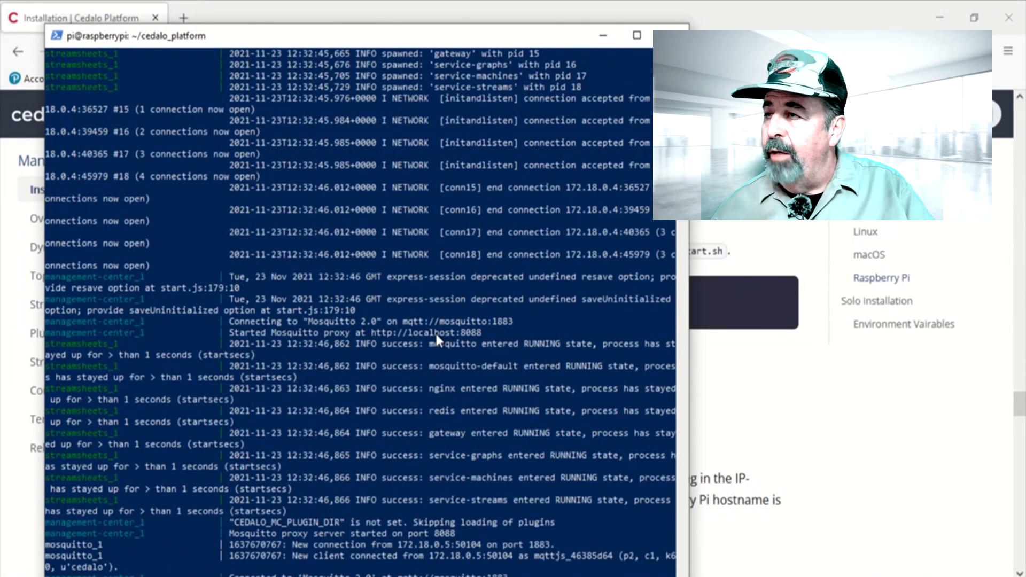
{"action": "scroll", "scroll_direction": "down", "scroll_amount": 3}
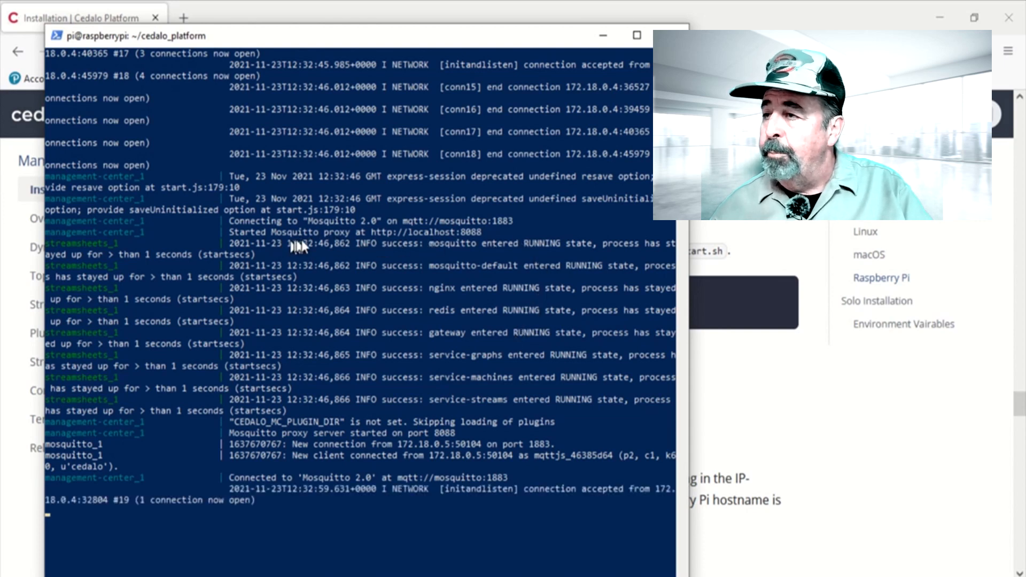
{"action": "mouse_move", "coordinate": [471, 252]}
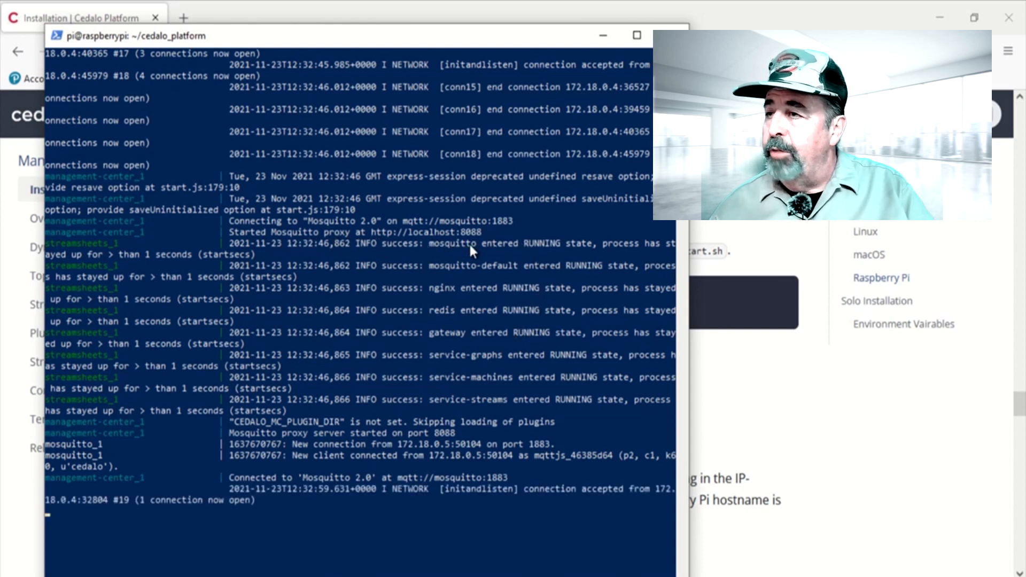
{"action": "scroll", "scroll_direction": "down", "scroll_amount": 3}
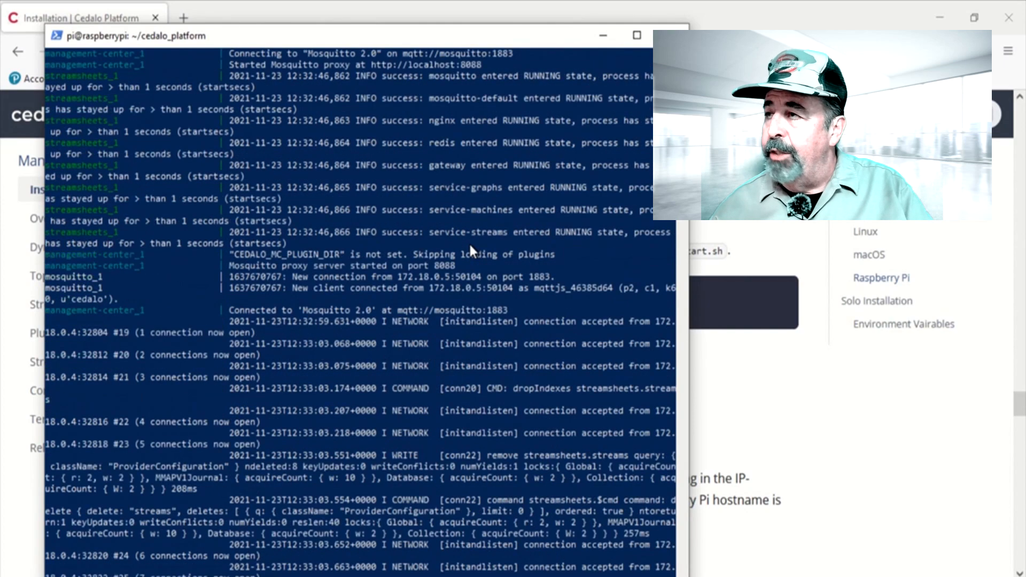
{"action": "scroll", "scroll_direction": "down", "scroll_amount": 3}
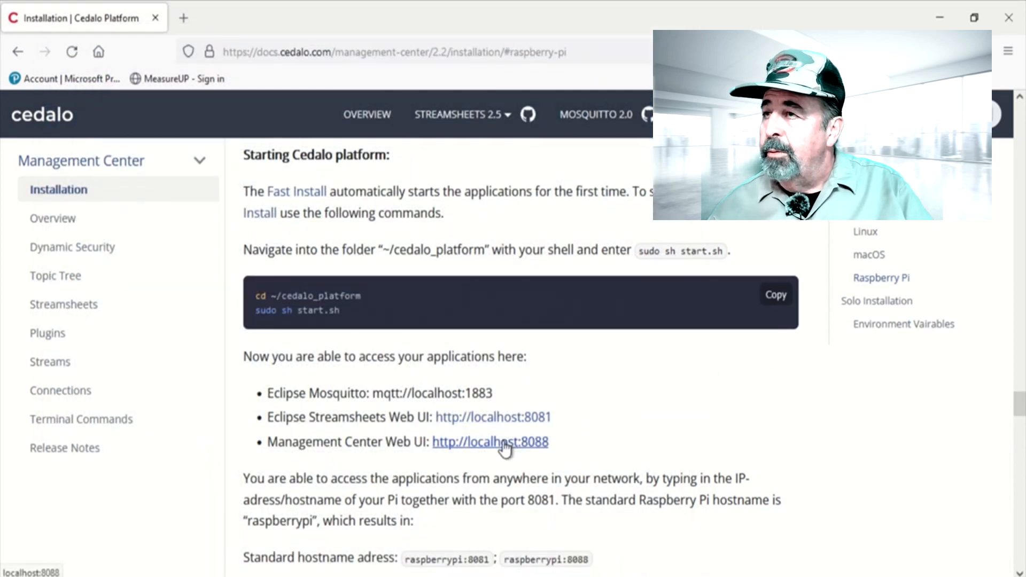
{"action": "mouse_move", "coordinate": [183, 18]}
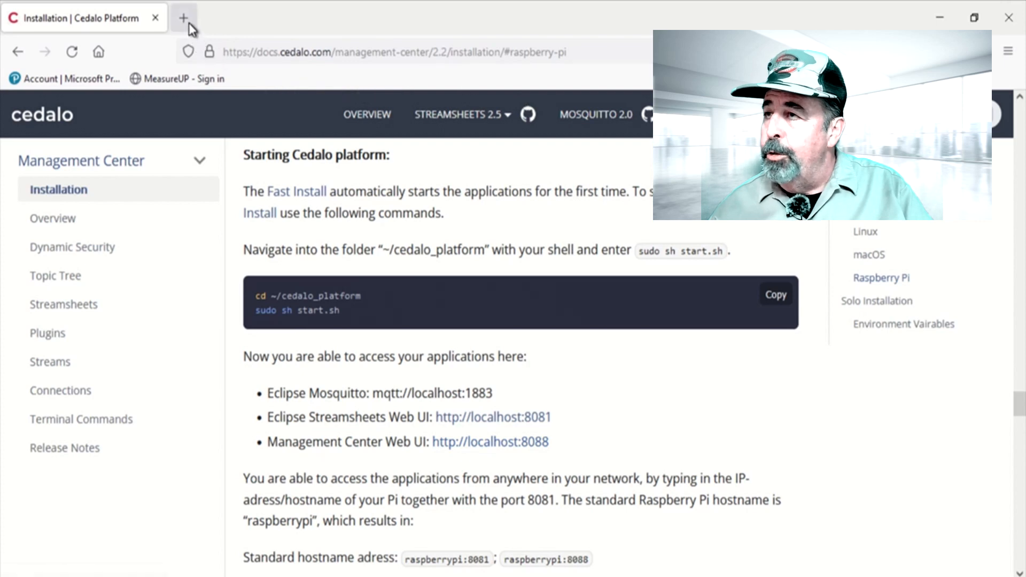
- Load the Management Center at 192.168.1.71:8088 in a new tab and log in with username and password
{"action": "left_click", "coordinate": [183, 18]}
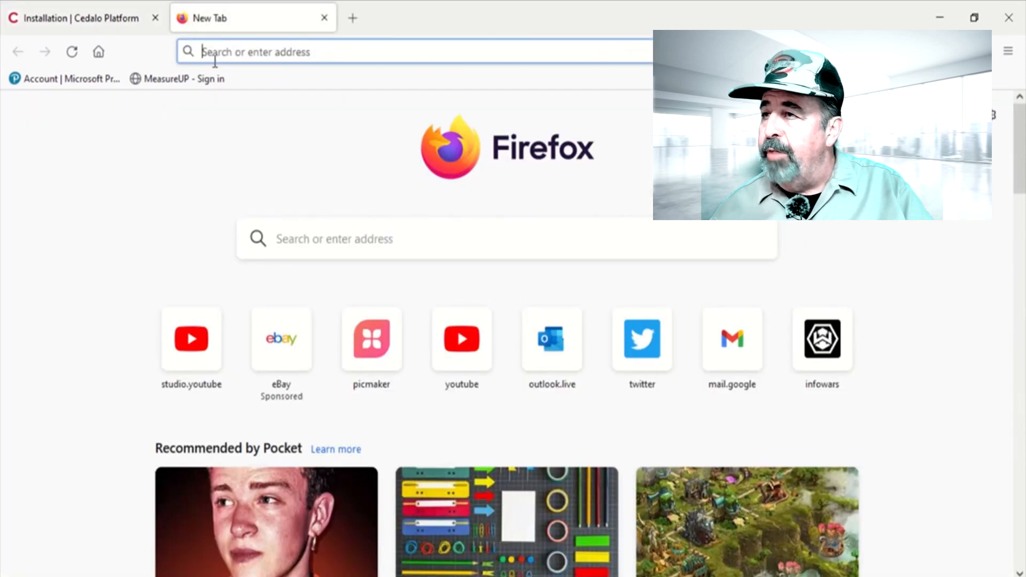
{"action": "type", "text": "192.168.1.1"}
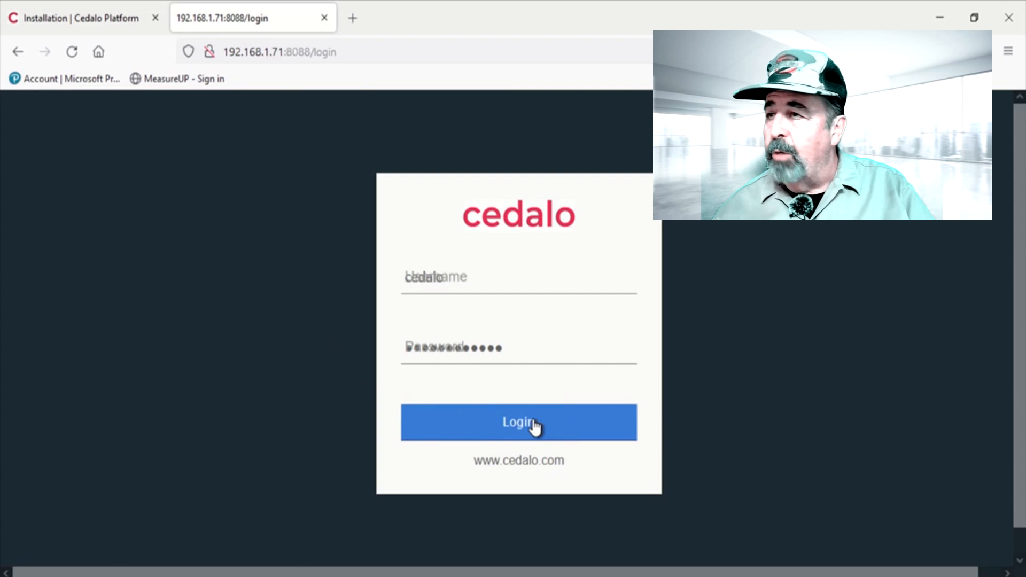
{"action": "left_click", "coordinate": [517, 422]}
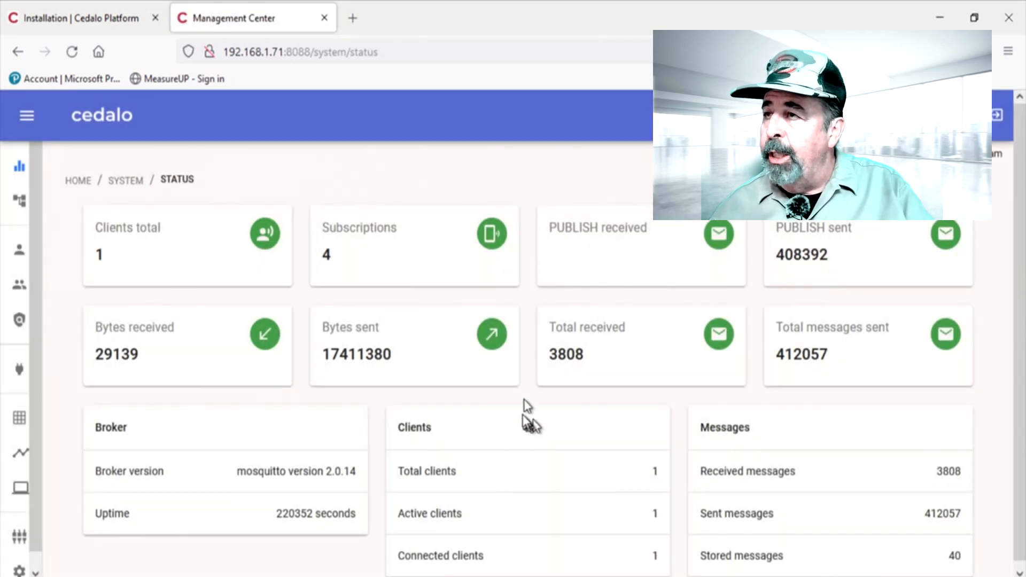
{"action": "mouse_move", "coordinate": [720, 225]}
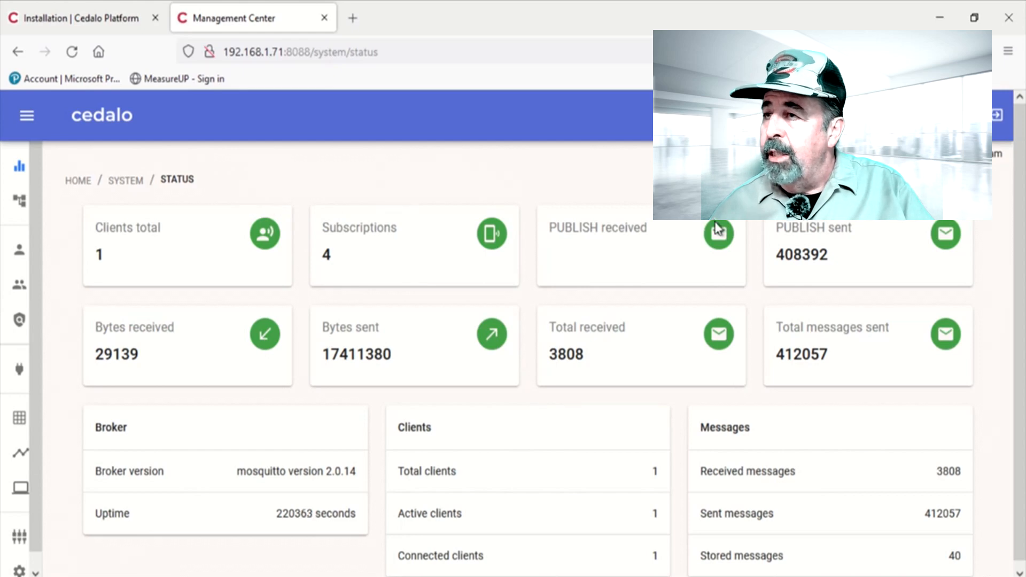
- Read the Dynamic Security docs' Create clients section, then return to the Management Center
{"action": "left_click", "coordinate": [78, 18]}
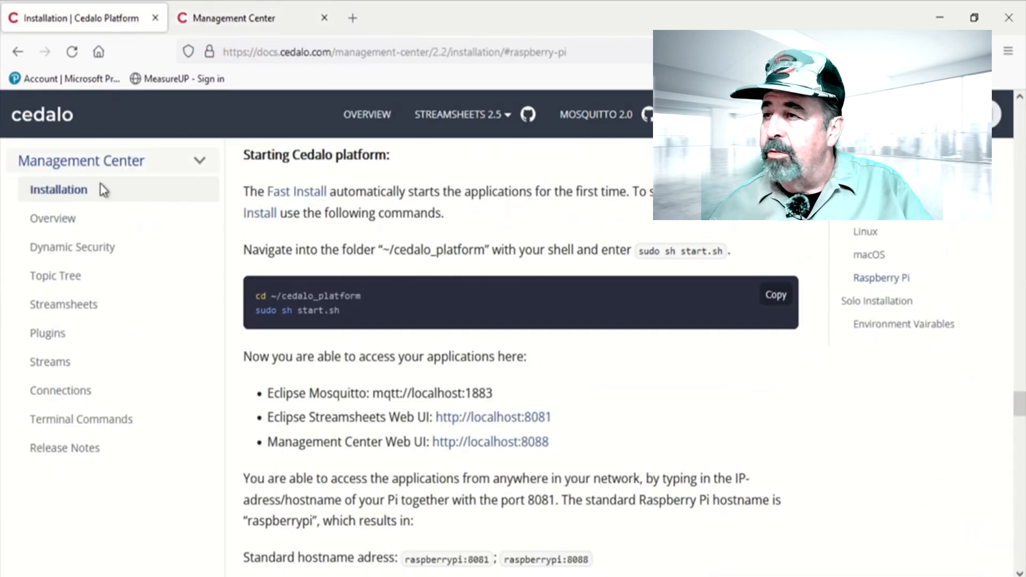
{"action": "left_click", "coordinate": [72, 247]}
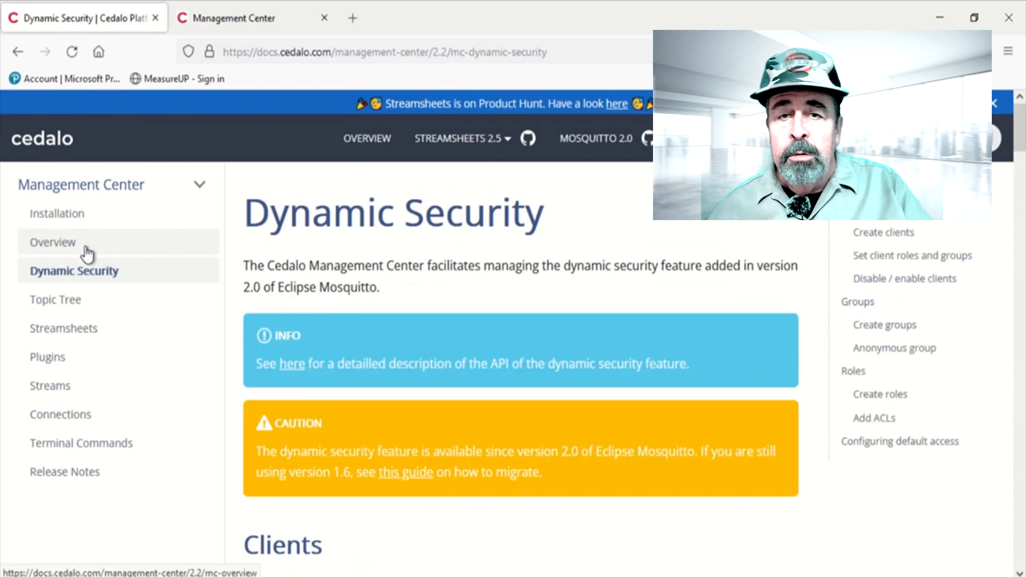
{"action": "scroll", "scroll_direction": "down", "scroll_amount": 3}
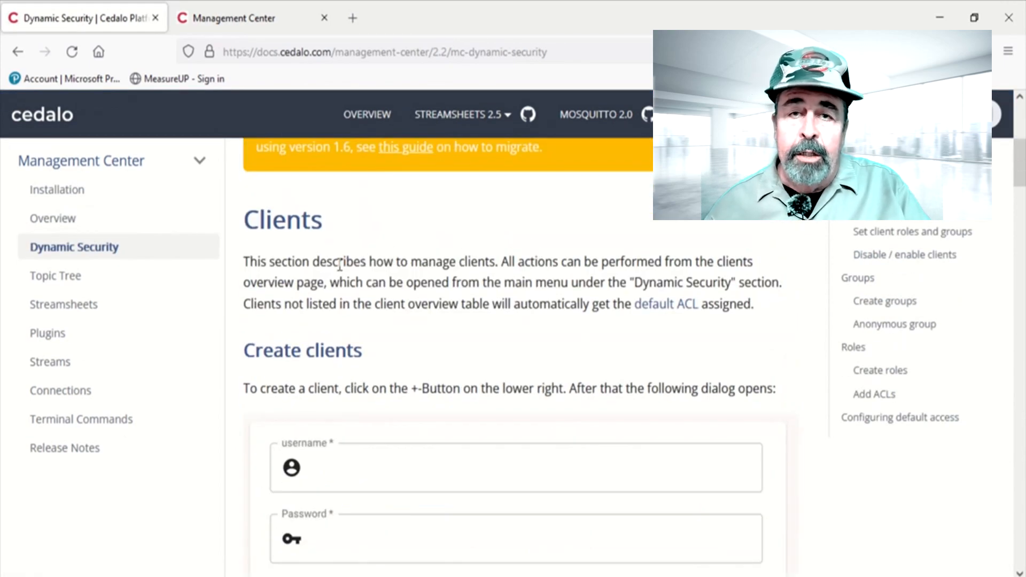
{"action": "scroll", "scroll_direction": "down", "scroll_amount": 3}
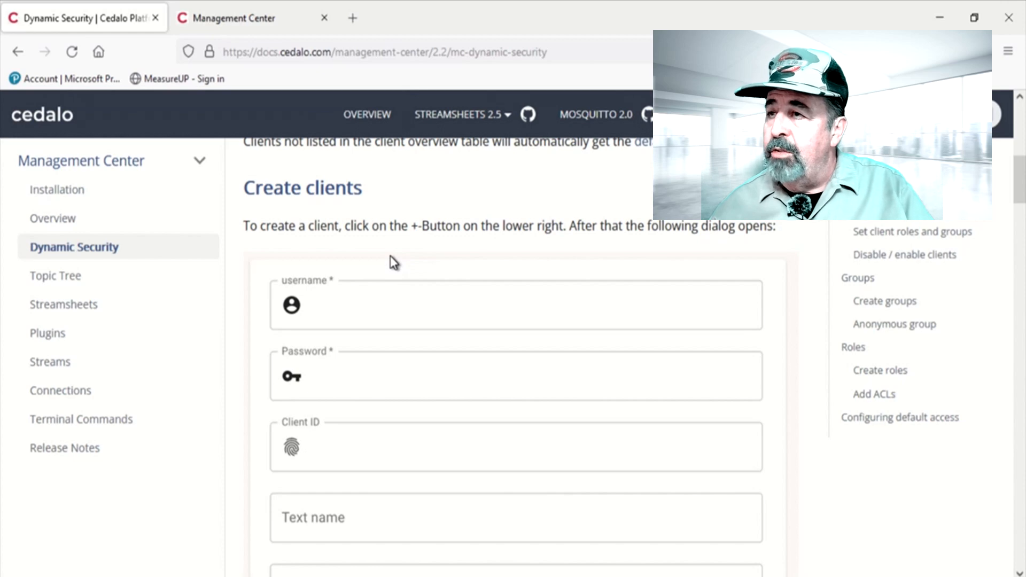
{"action": "scroll", "scroll_direction": "down", "scroll_amount": 3}
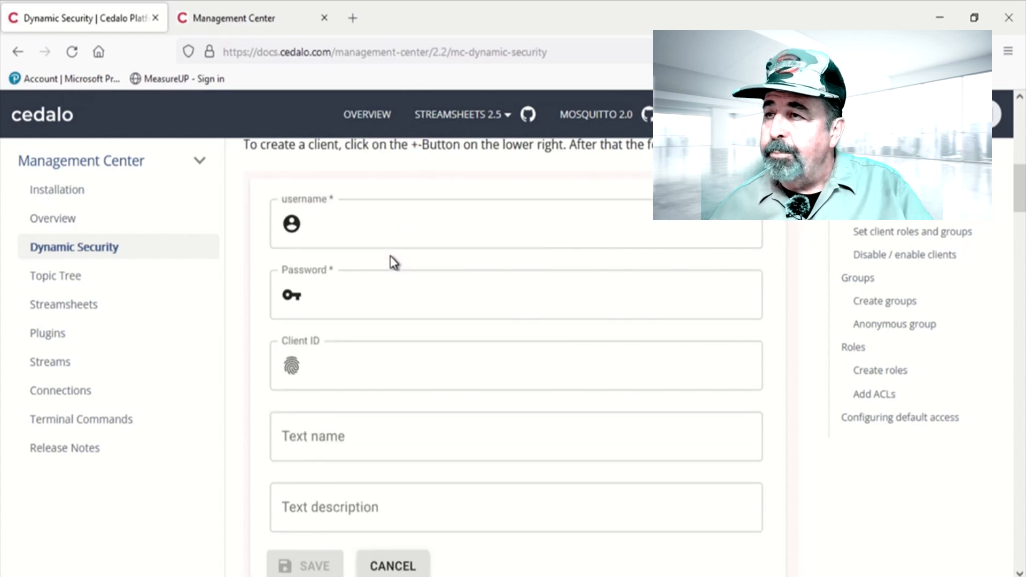
{"action": "left_click", "coordinate": [235, 18]}
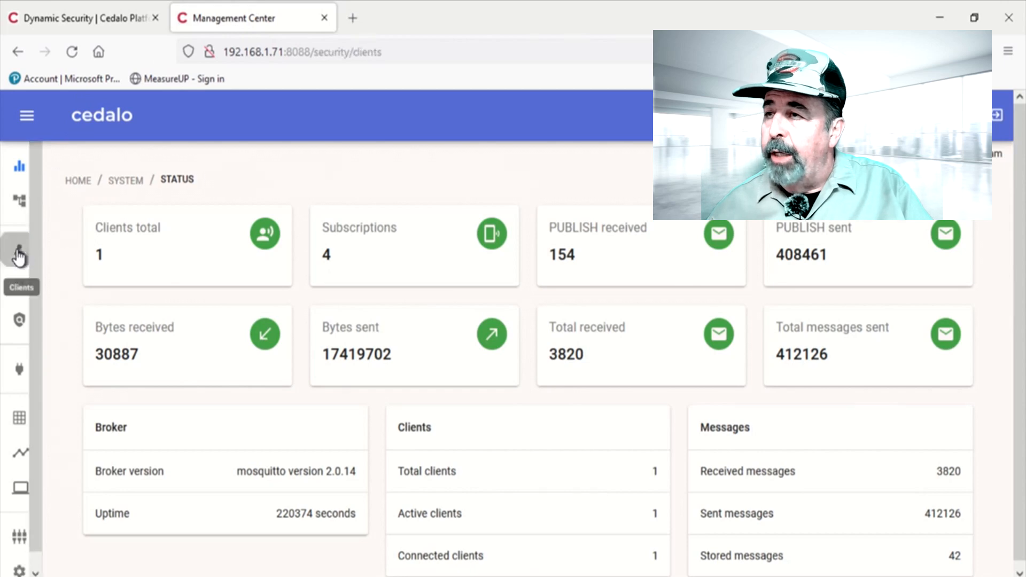
- Add a client with username corea, a password and text name Core A, saving it and dismissing the save-login prompt
{"action": "left_click", "coordinate": [19, 253]}
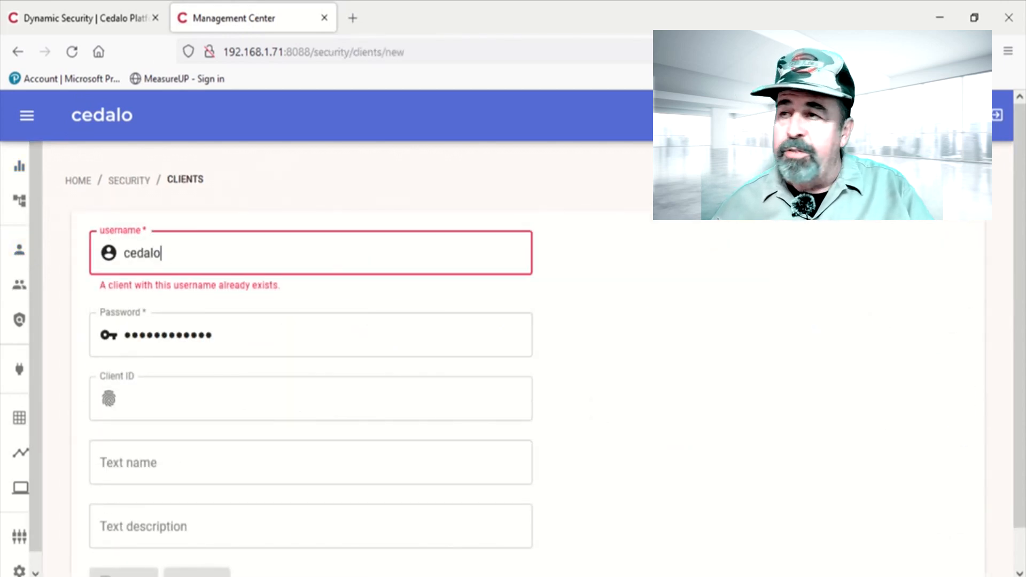
{"action": "type", "text": "cor"}
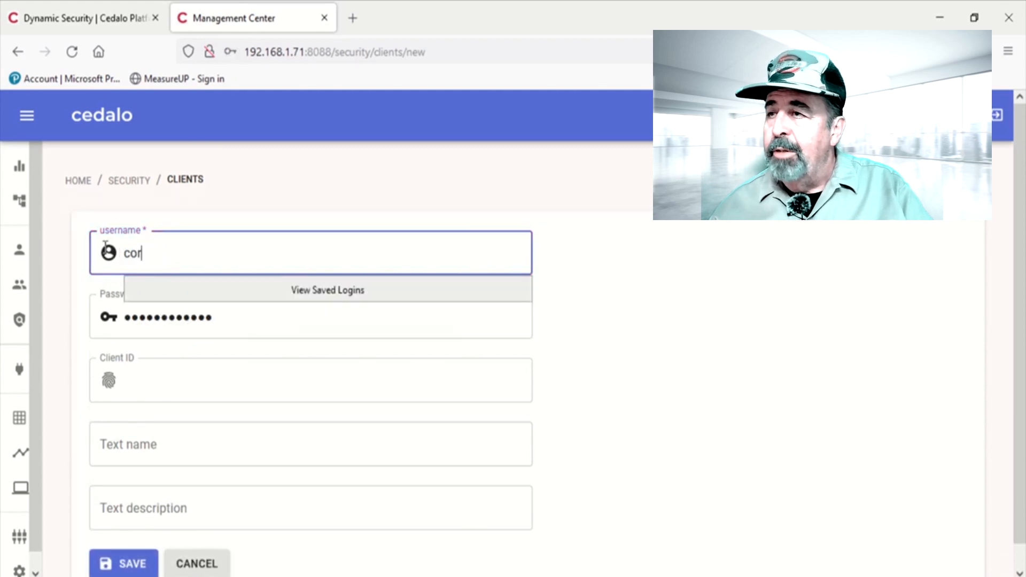
{"action": "type", "text": "ea"}
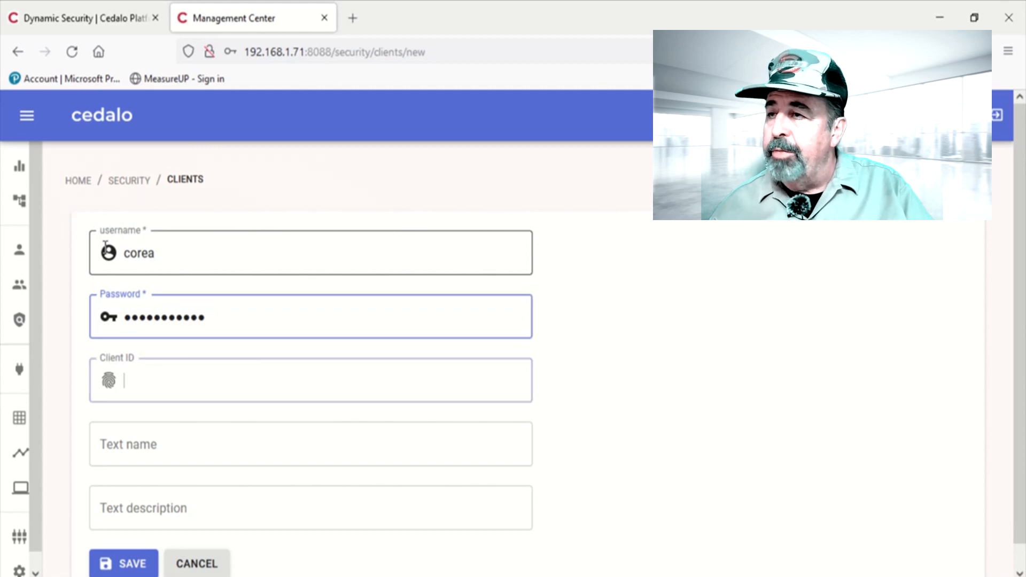
{"action": "type", "text": "Core"}
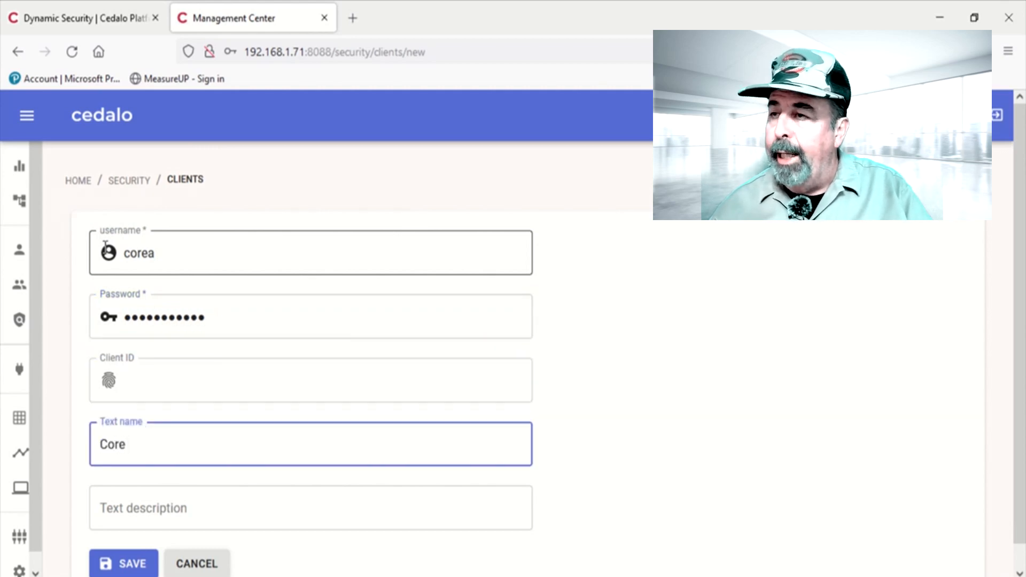
{"action": "left_click", "coordinate": [124, 564]}
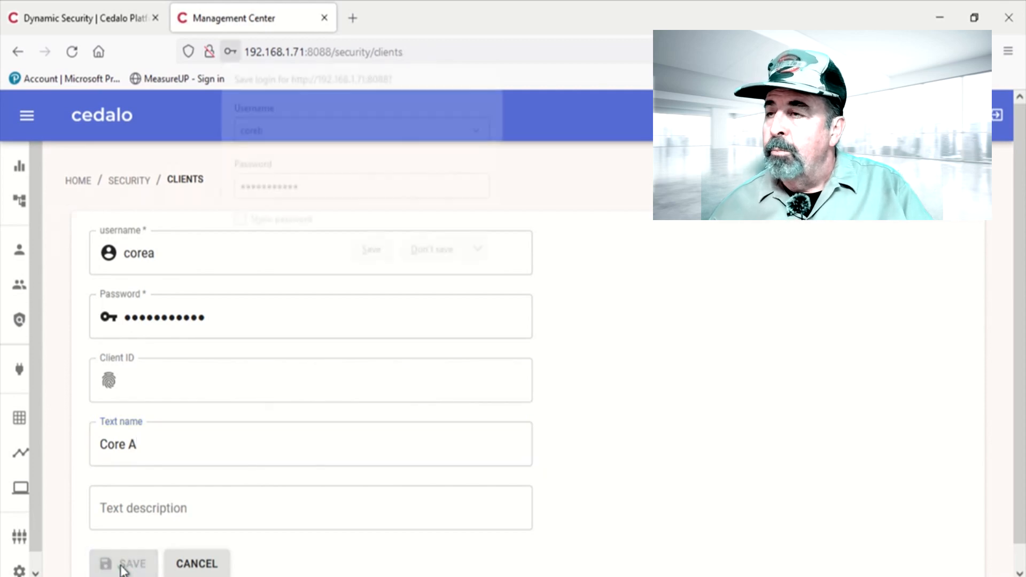
{"action": "left_click", "coordinate": [124, 563]}
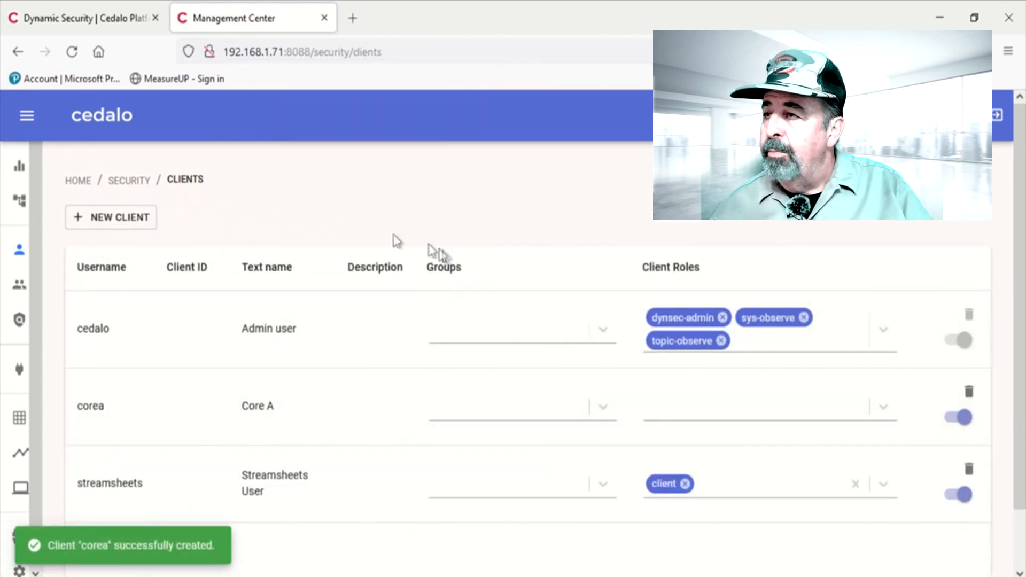
- Add a new client with username coreb and text name Core B, saving it and declining the browser login prompt
{"action": "left_click", "coordinate": [111, 217]}
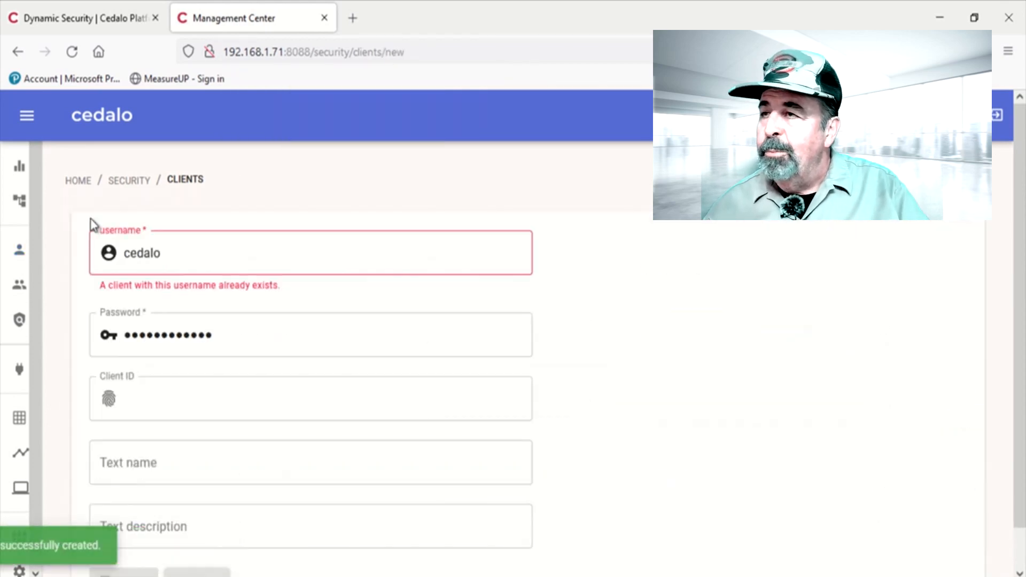
{"action": "double_click", "coordinate": [141, 254]}
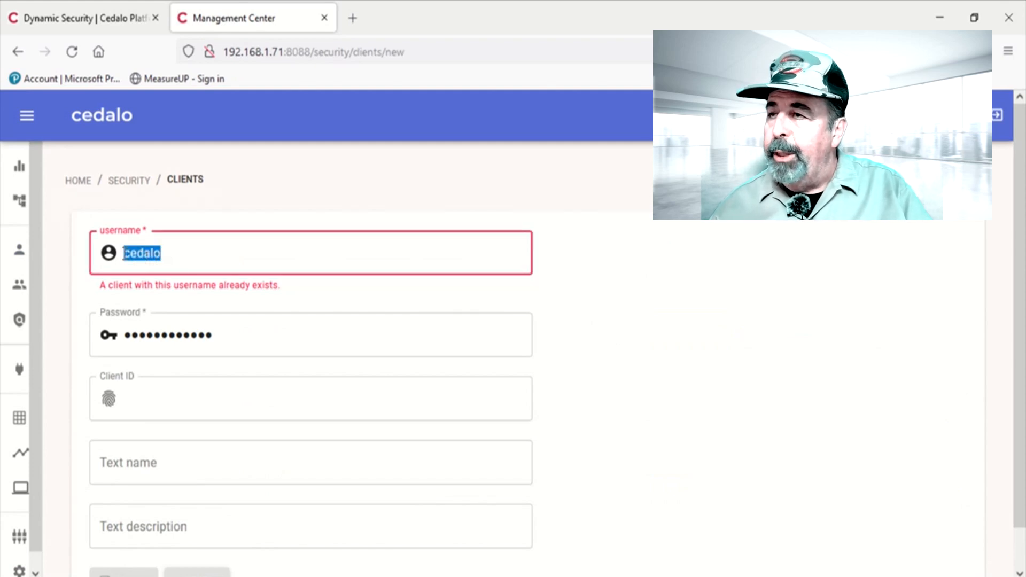
{"action": "type", "text": "coreb"}
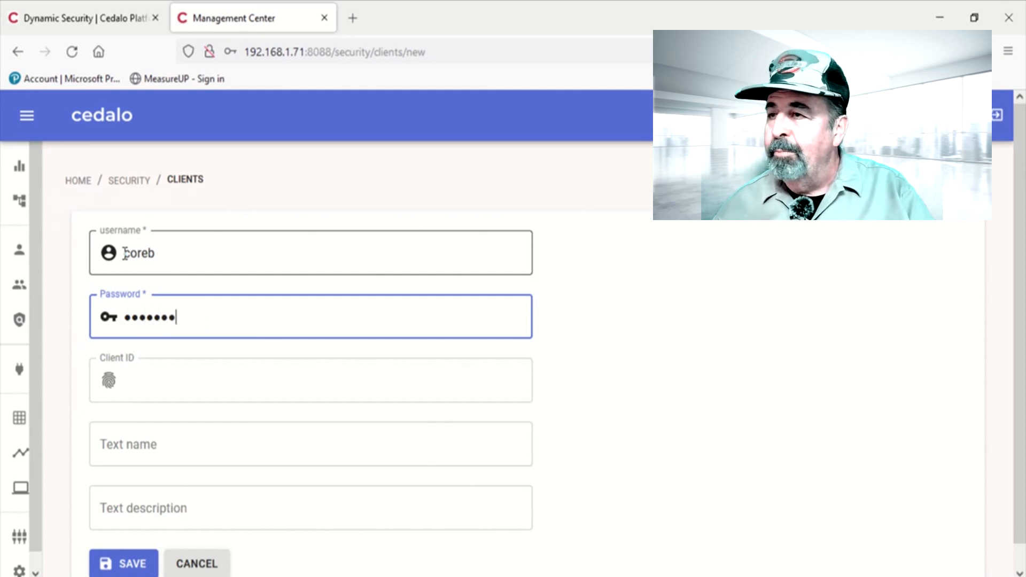
{"action": "left_click", "coordinate": [310, 444]}
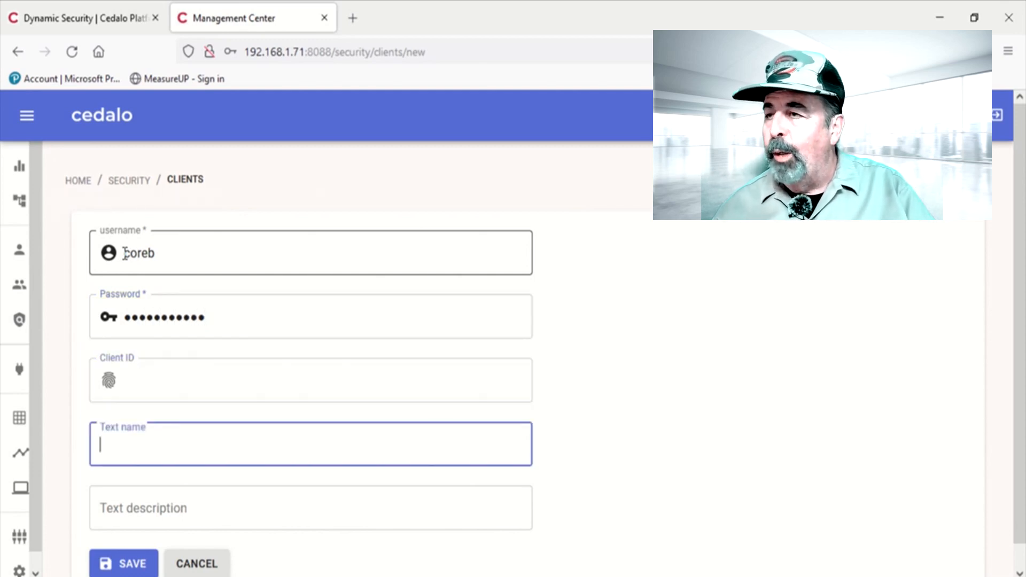
{"action": "type", "text": "Core"}
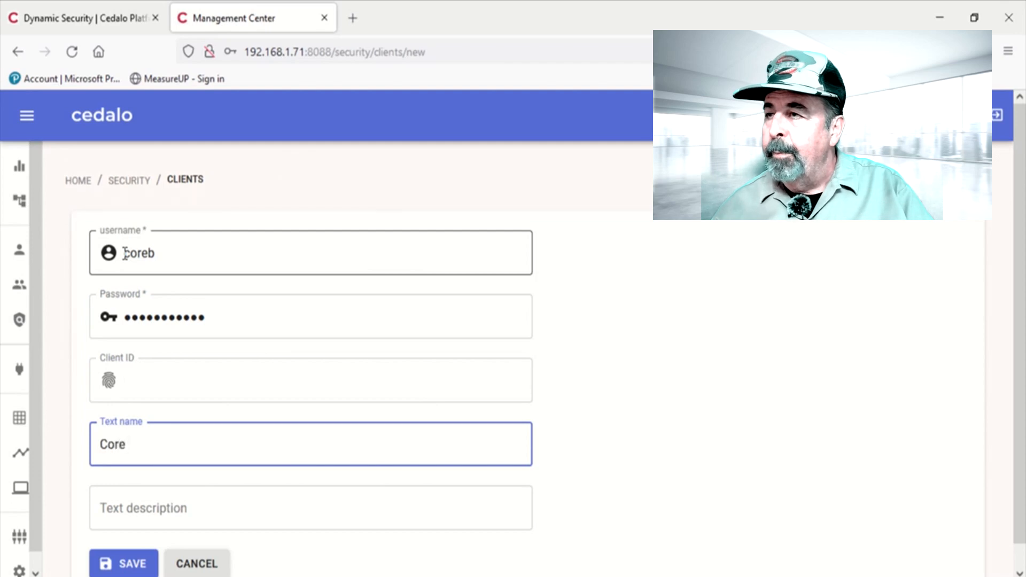
{"action": "type", "text": "B"}
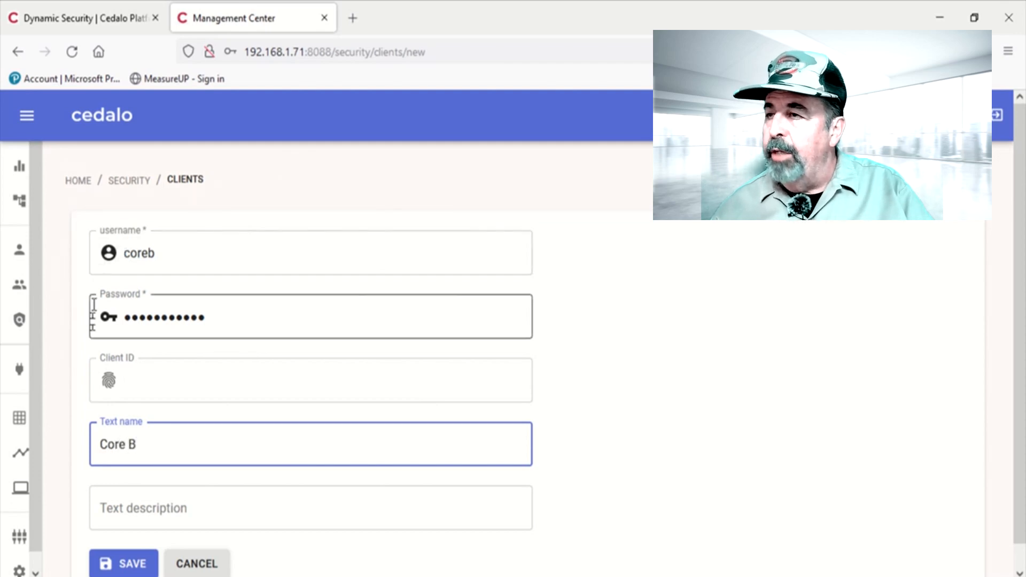
{"action": "left_click", "coordinate": [123, 563]}
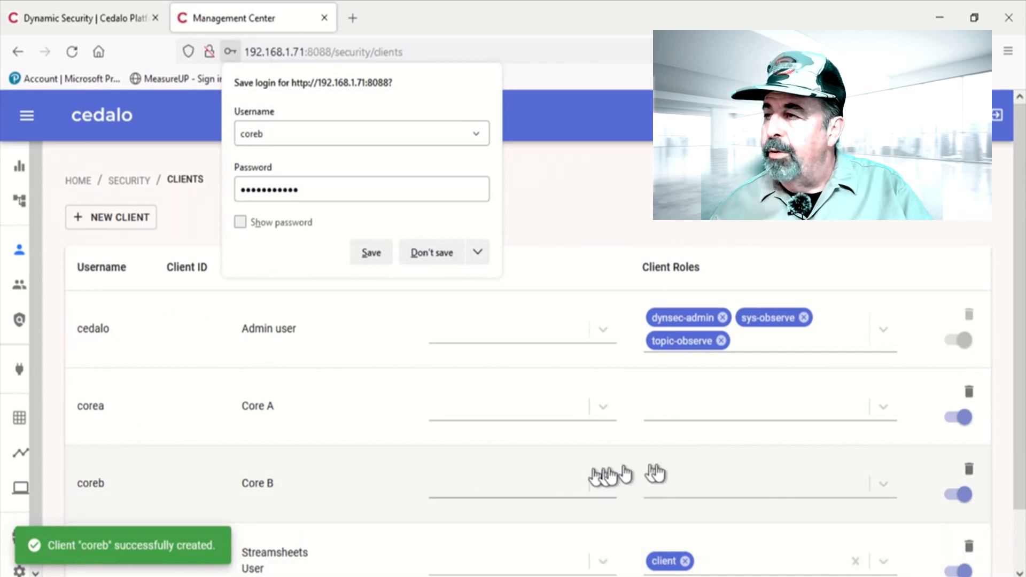
{"action": "left_click", "coordinate": [430, 252]}
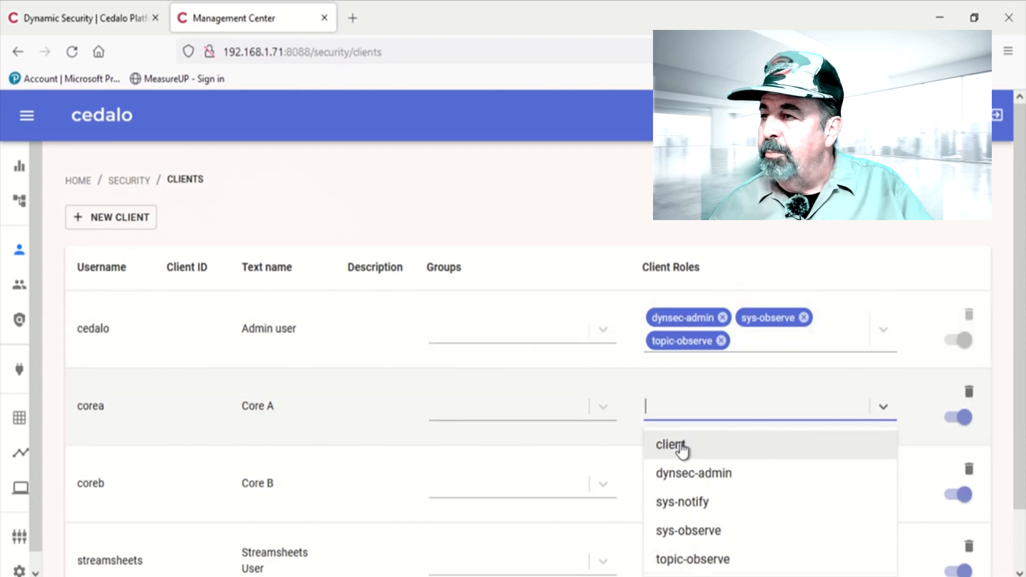
- Assign the client role to corea, then to coreb from the Clients list
{"action": "left_click", "coordinate": [669, 444]}
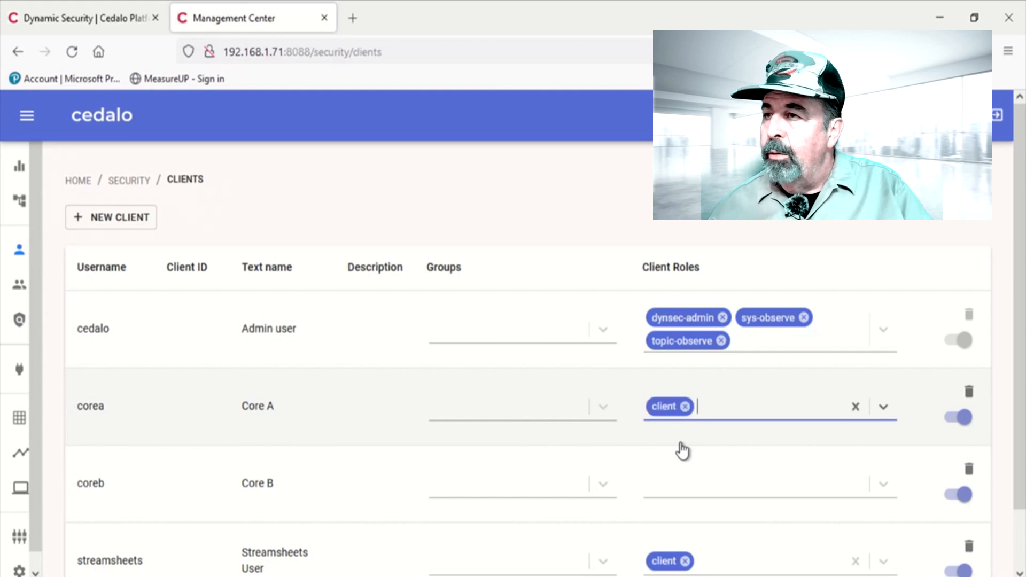
{"action": "left_click", "coordinate": [90, 483]}
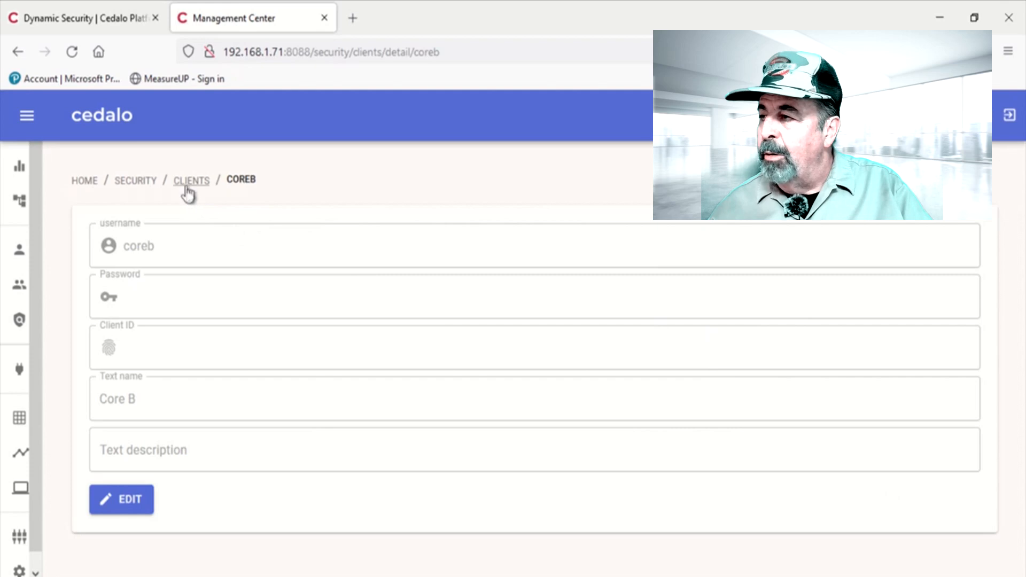
{"action": "left_click", "coordinate": [191, 179]}
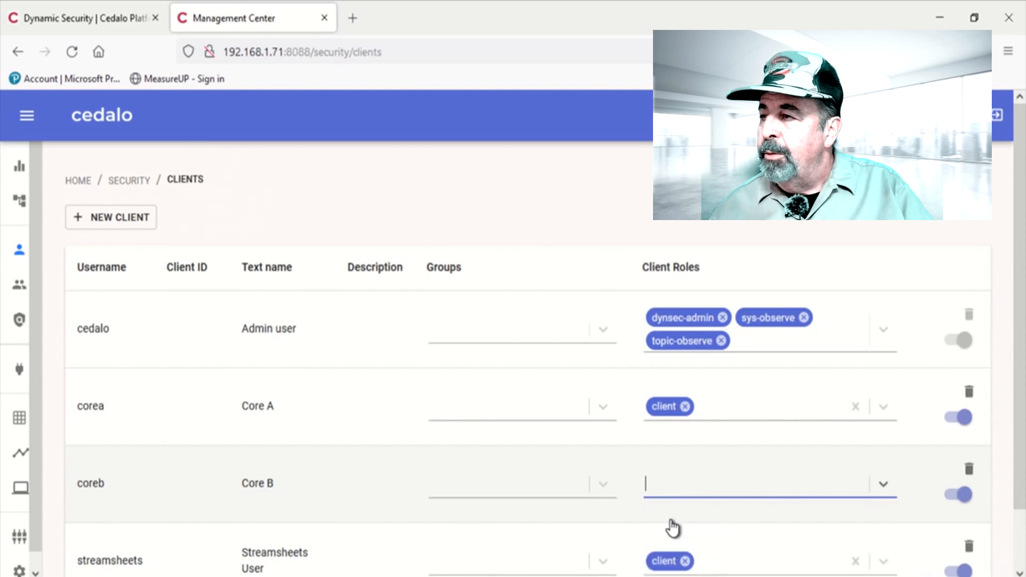
{"action": "left_click", "coordinate": [662, 483]}
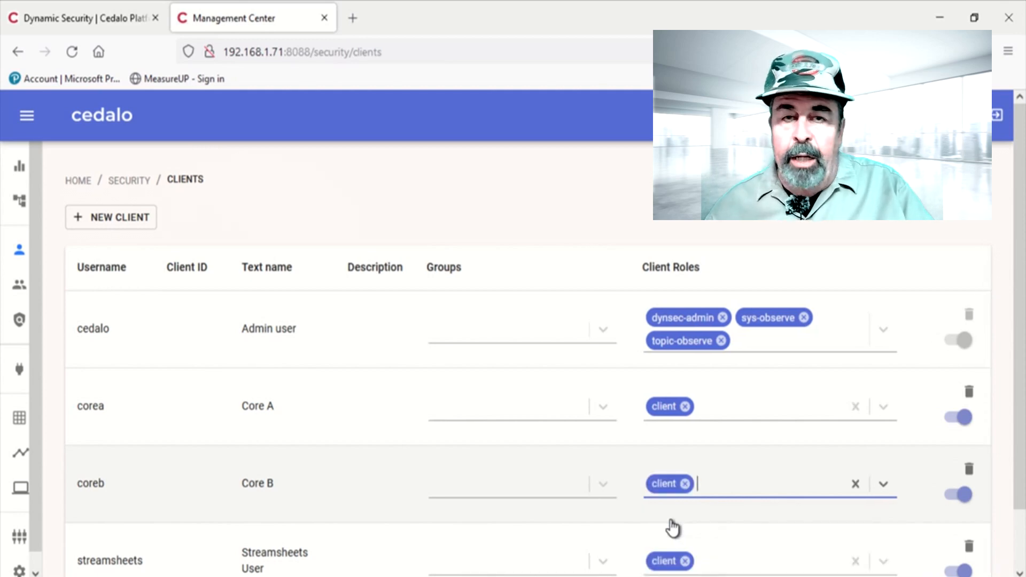
{"action": "mouse_move", "coordinate": [377, 472]}
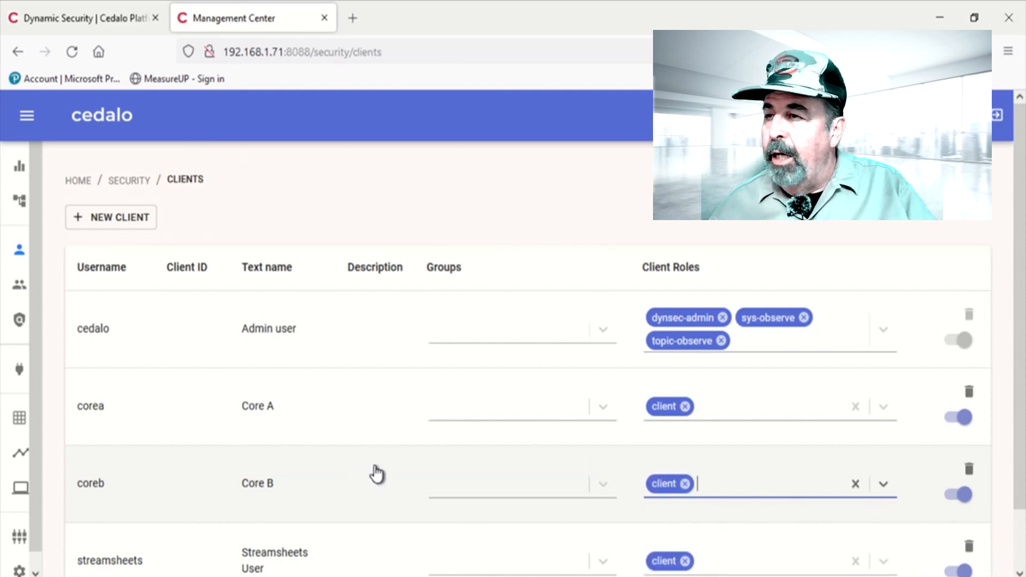
{"action": "mouse_move", "coordinate": [357, 468]}
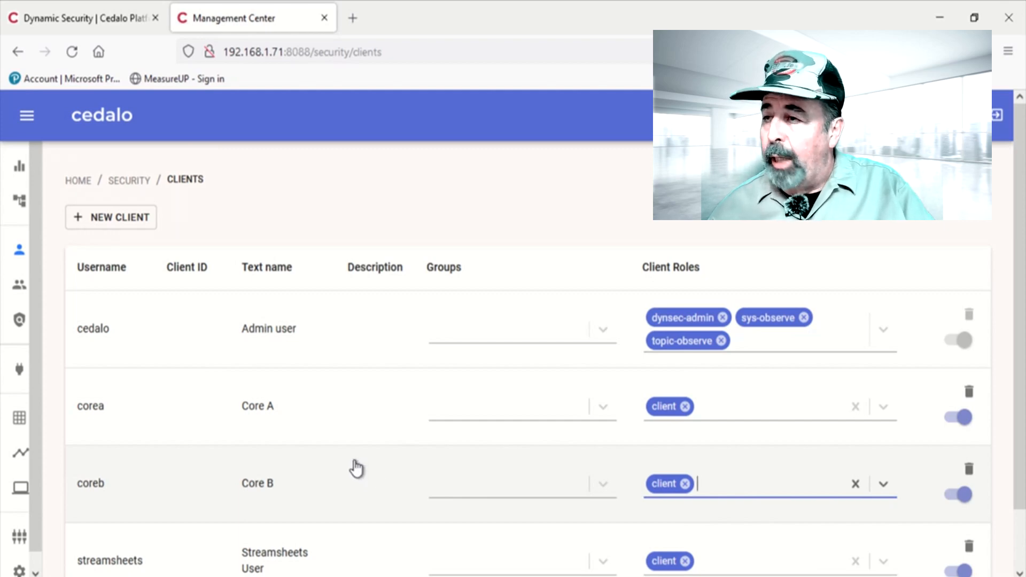
{"action": "mouse_move", "coordinate": [271, 414]}
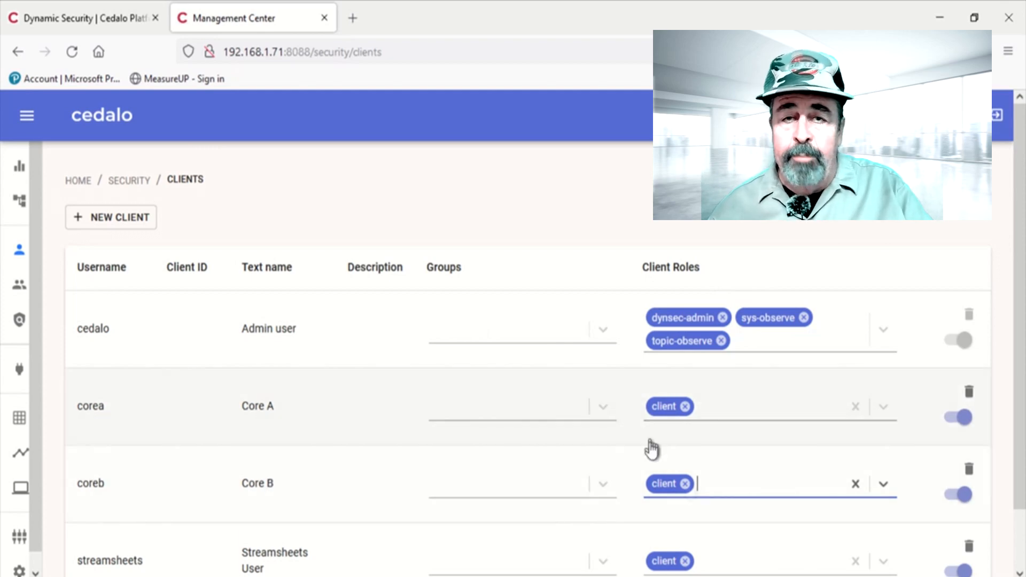
{"action": "mouse_move", "coordinate": [573, 247]}
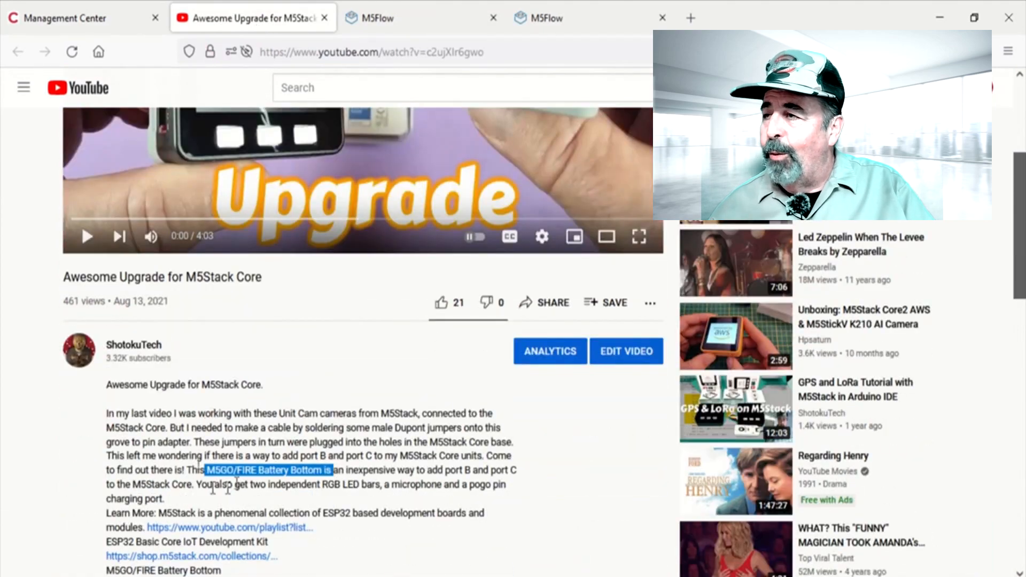
- Scroll the YouTube page back to the top and switch to the corea_mqtt_qa UIFlow project
{"action": "scroll", "scroll_direction": "up", "scroll_amount": 3}
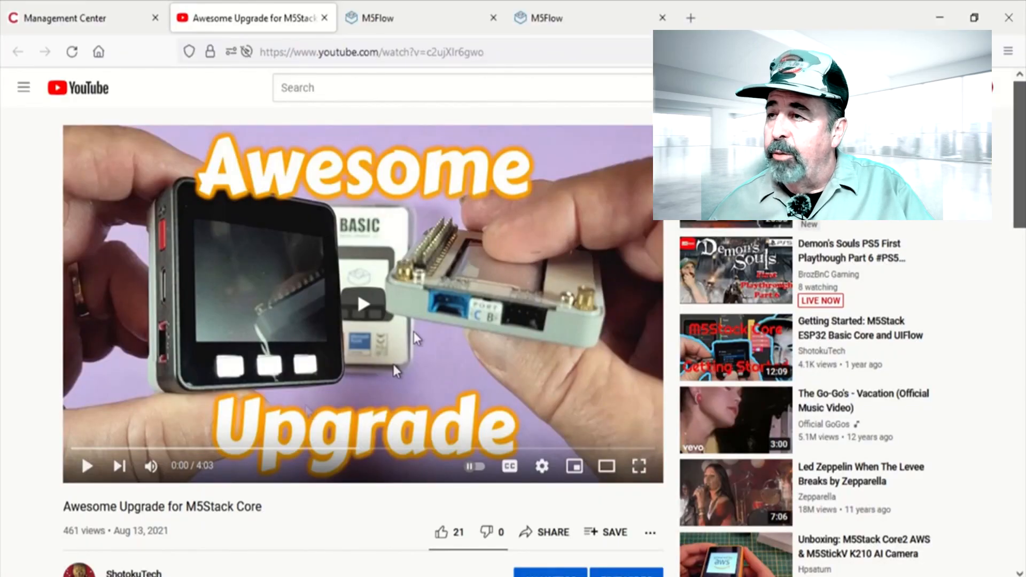
{"action": "left_click", "coordinate": [392, 18]}
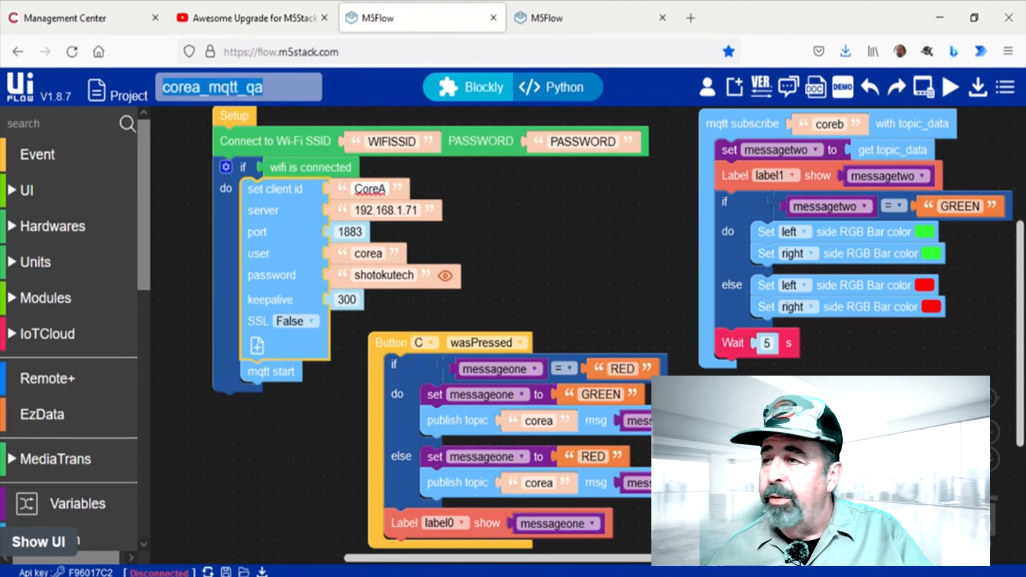
{"action": "double_click", "coordinate": [369, 188]}
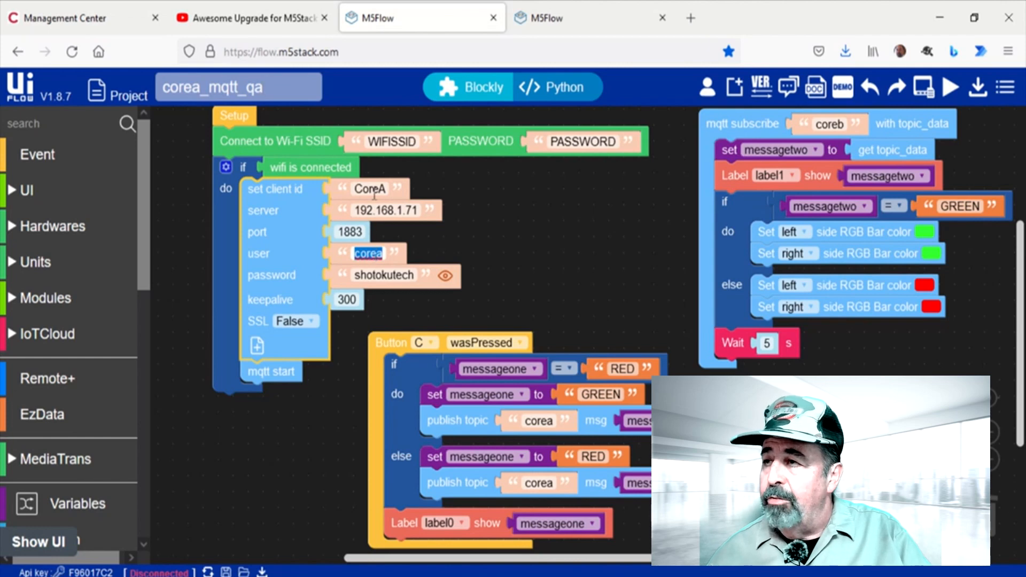
{"action": "left_click", "coordinate": [65, 18]}
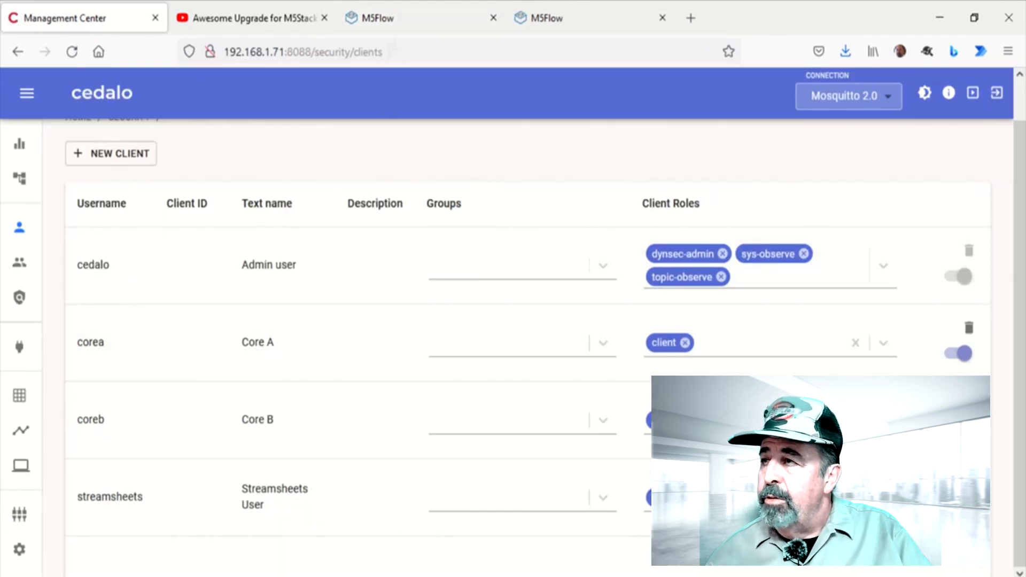
{"action": "left_click", "coordinate": [586, 18]}
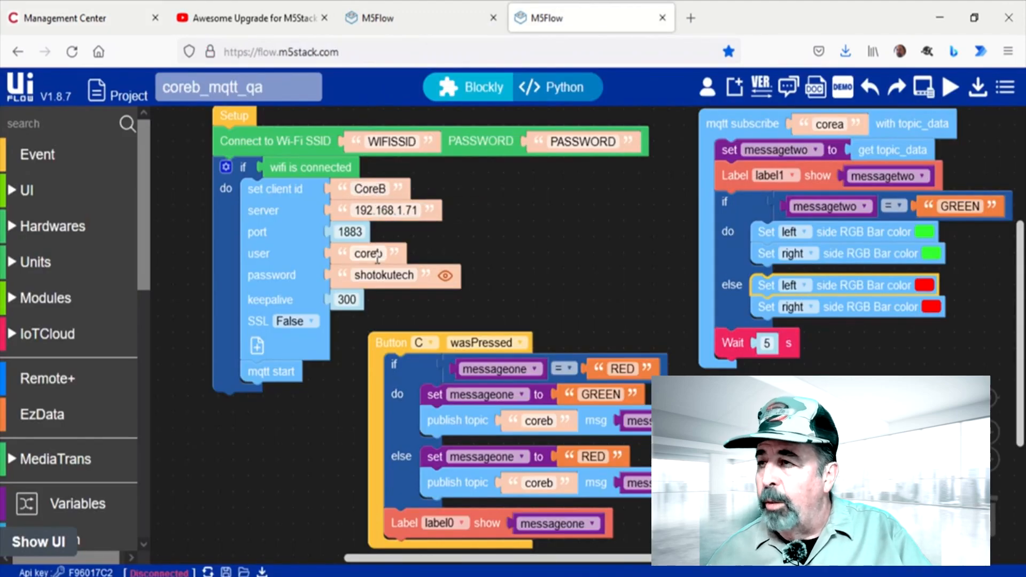
{"action": "left_click", "coordinate": [75, 19]}
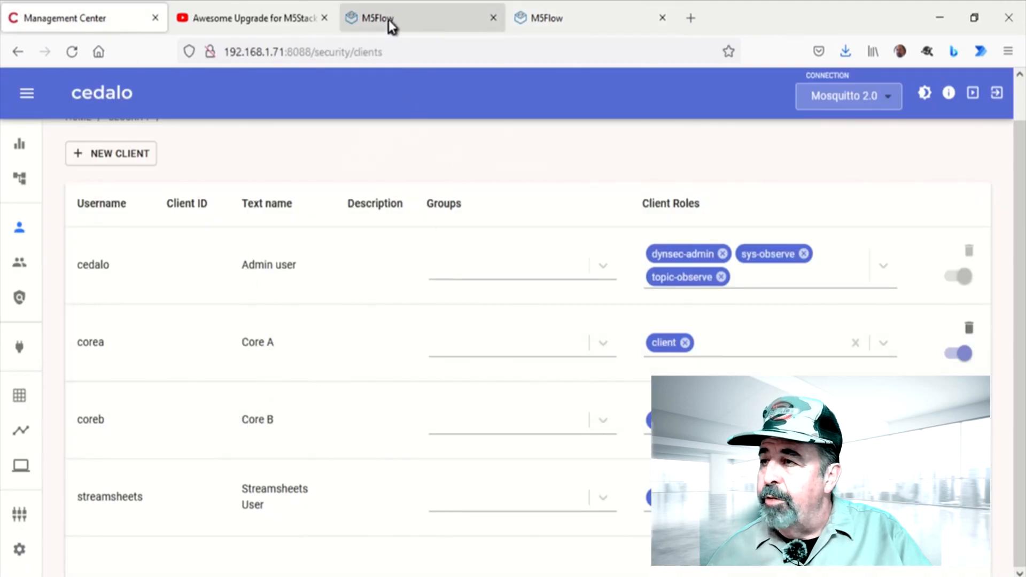
{"action": "left_click", "coordinate": [373, 19]}
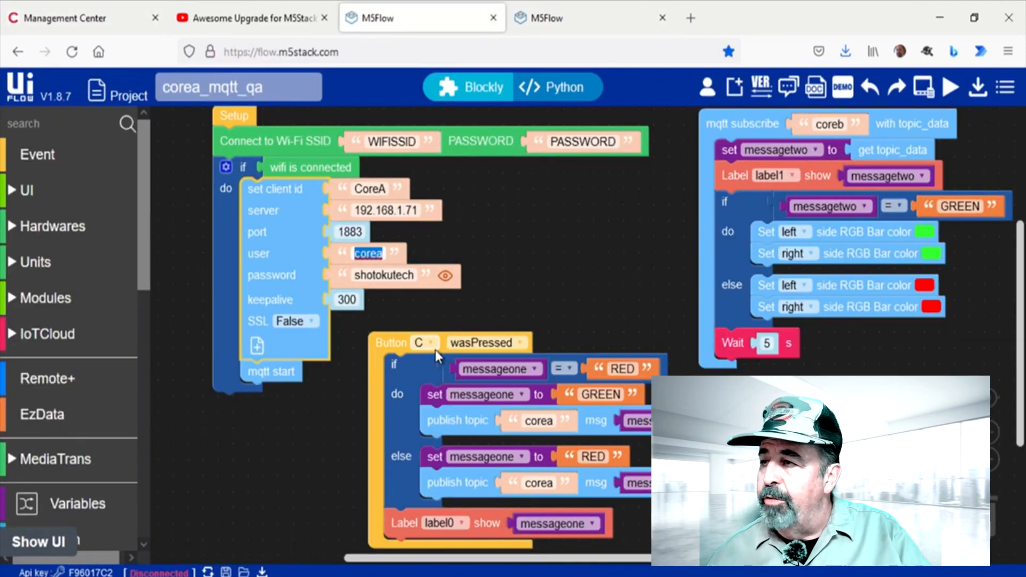
{"action": "mouse_move", "coordinate": [608, 383]}
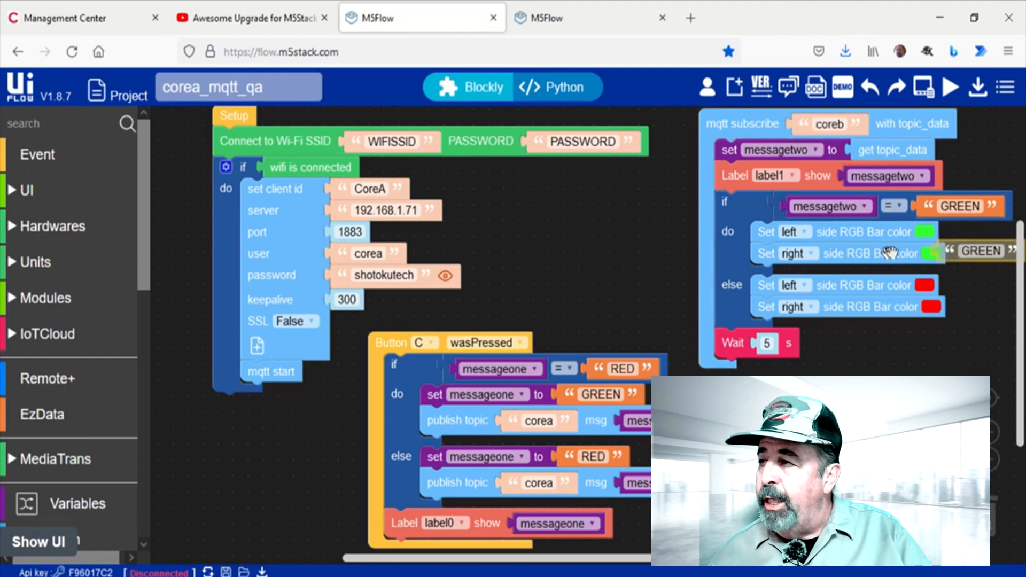
- Right-click a block in the corea project before moving to the coreb_mqtt_qa program
{"action": "right_click", "coordinate": [884, 254]}
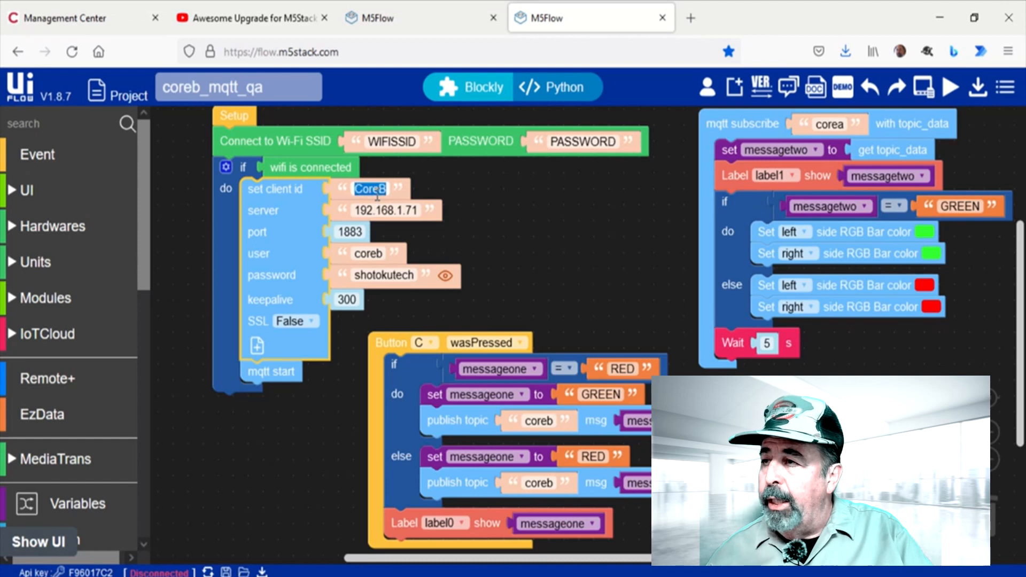
- Select the CoreB client id text in the coreb_mqtt_qa program
{"action": "double_click", "coordinate": [367, 253]}
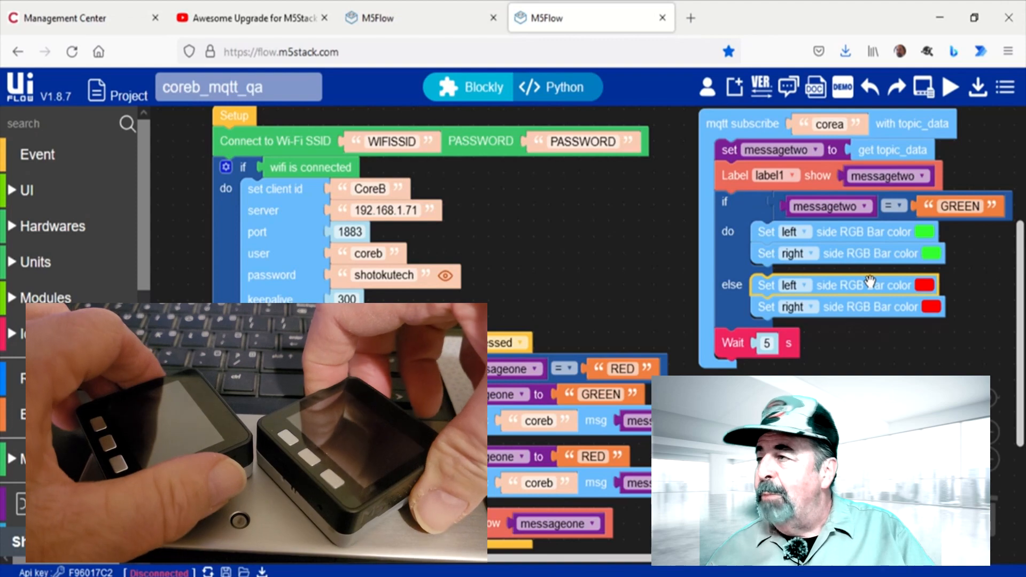
{"action": "mouse_move", "coordinate": [962, 246]}
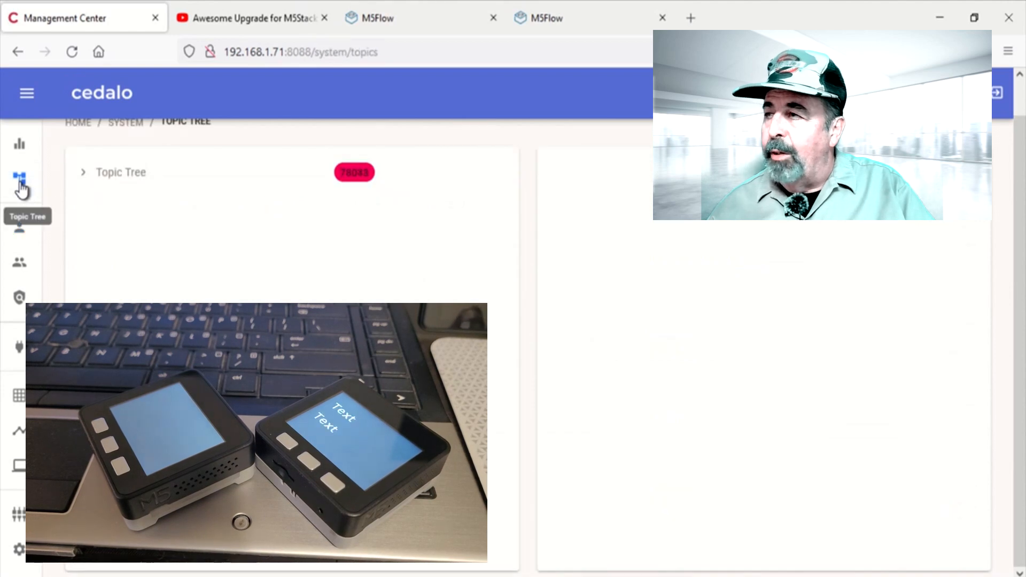
- Expand the Topic Tree root and show the corea topic's details with its GREEN payload
{"action": "left_click", "coordinate": [83, 172]}
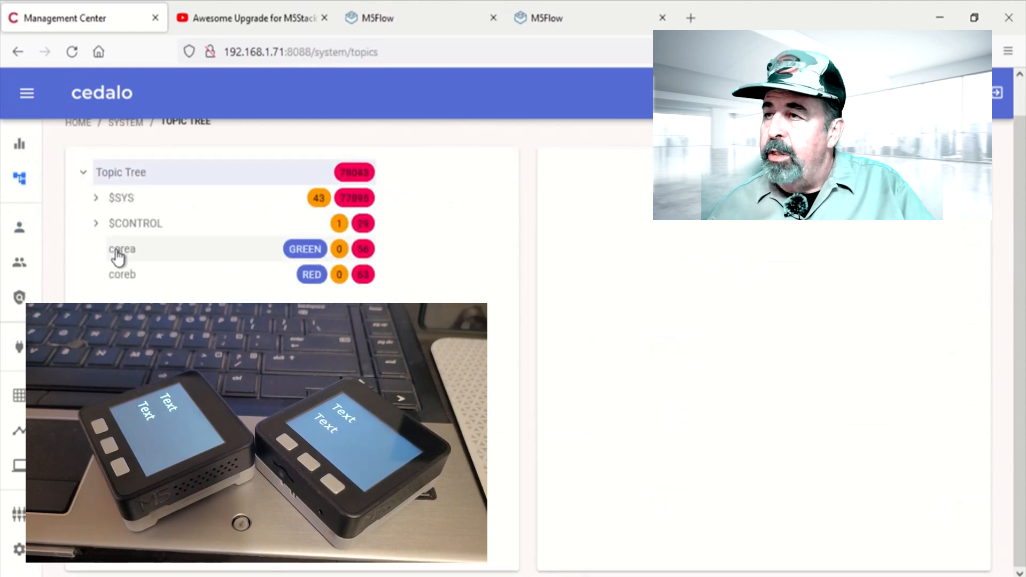
{"action": "left_click", "coordinate": [122, 249]}
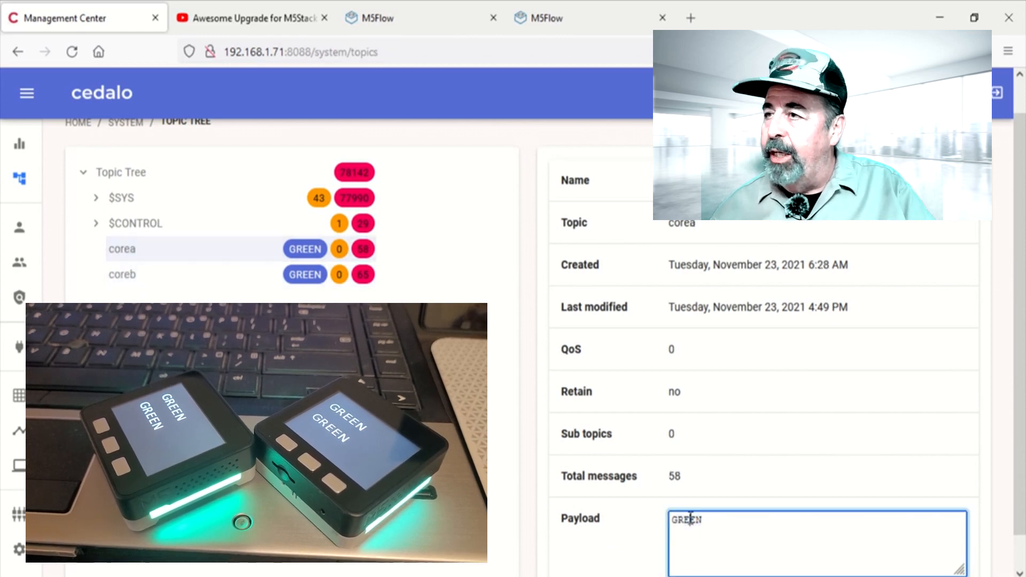
- Show the coreb topic's details and scroll the panel as both payloads switch to RED
{"action": "left_click", "coordinate": [122, 275]}
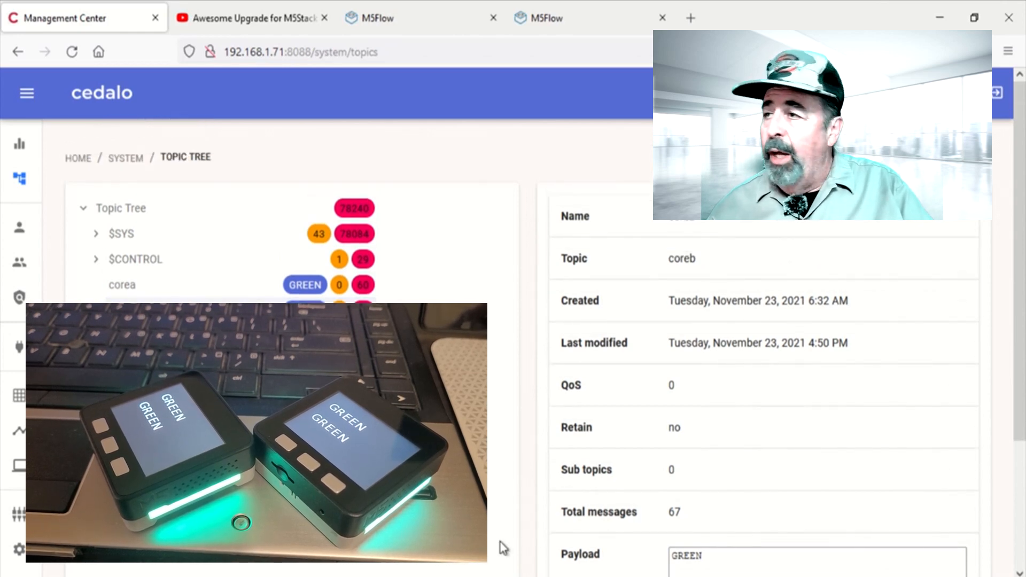
{"action": "scroll", "scroll_direction": "down", "scroll_amount": 3}
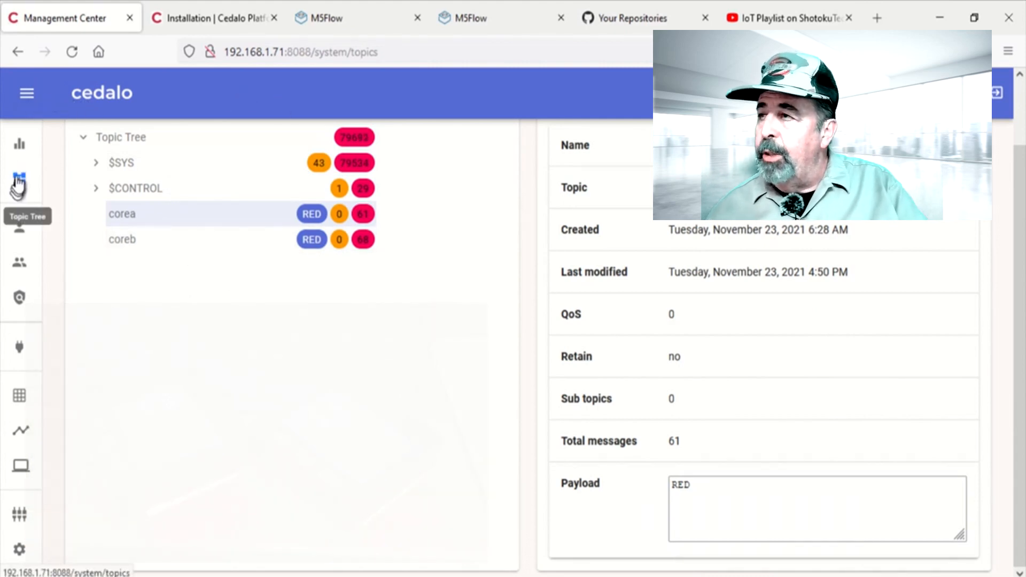
- Revisit the broker Clients list, Cedalo install docs, both UIFlow programs, ending on the GitHub repositories page
{"action": "left_click", "coordinate": [19, 227]}
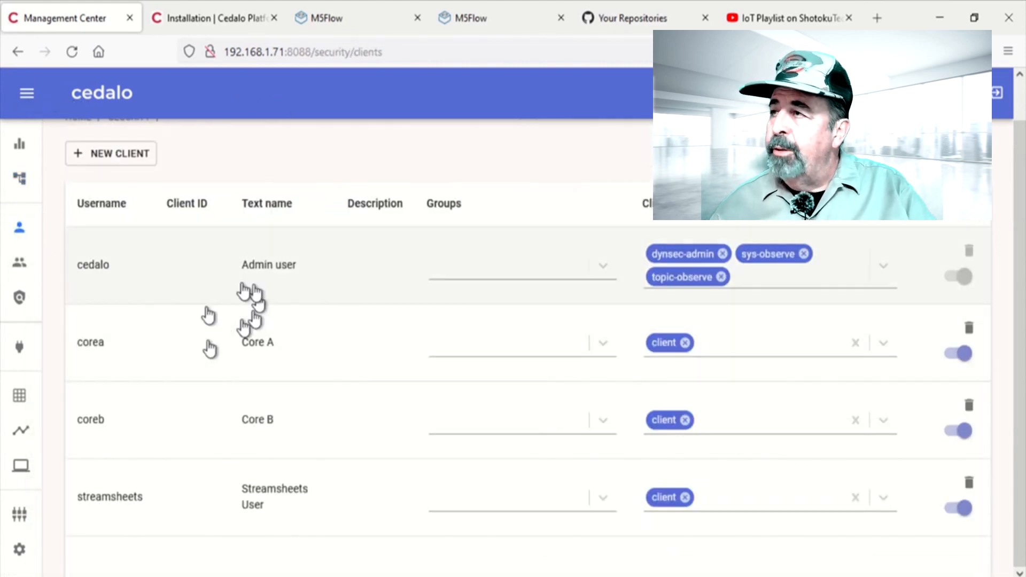
{"action": "left_click", "coordinate": [213, 18]}
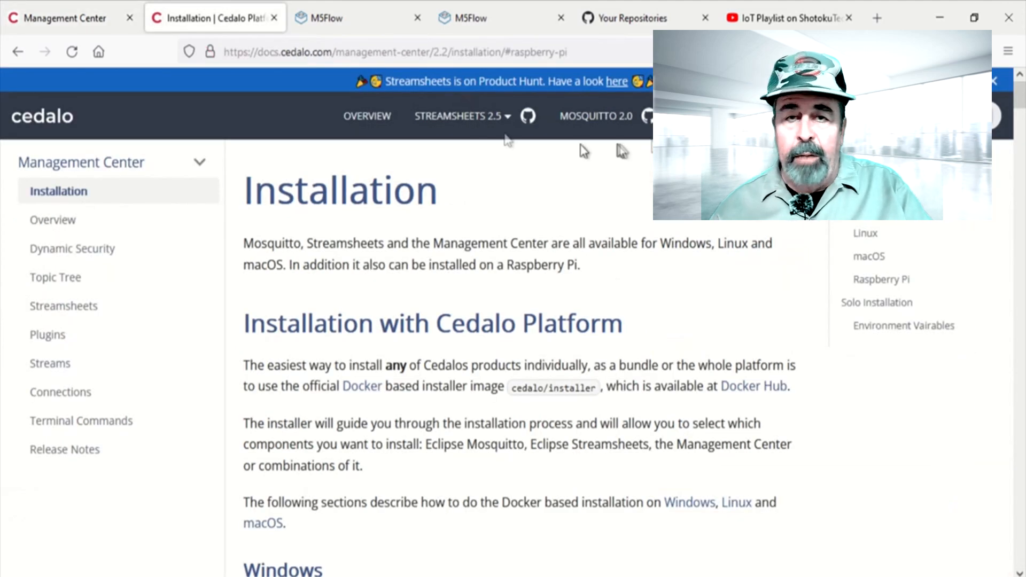
{"action": "mouse_move", "coordinate": [552, 138]}
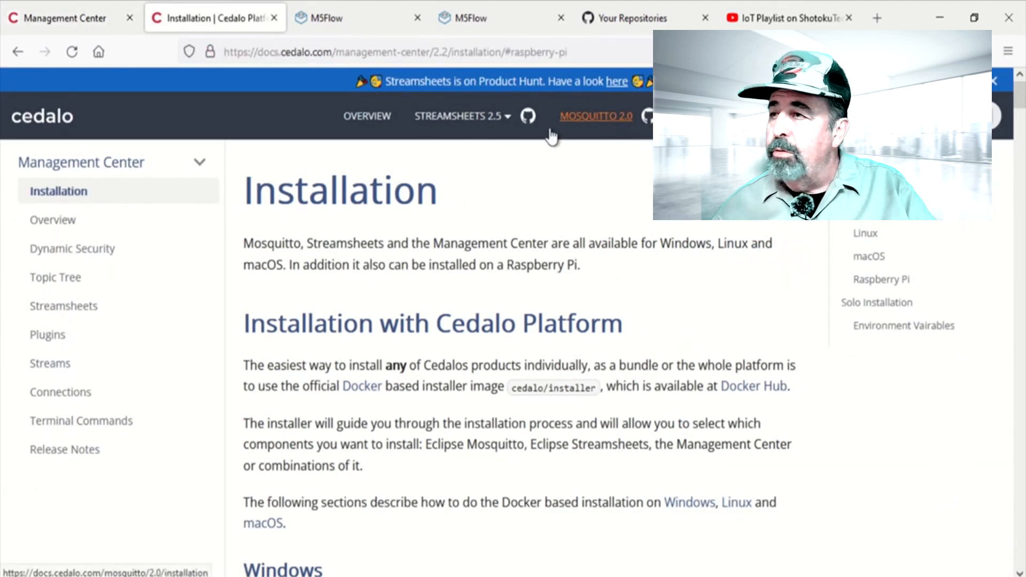
{"action": "left_click", "coordinate": [327, 18]}
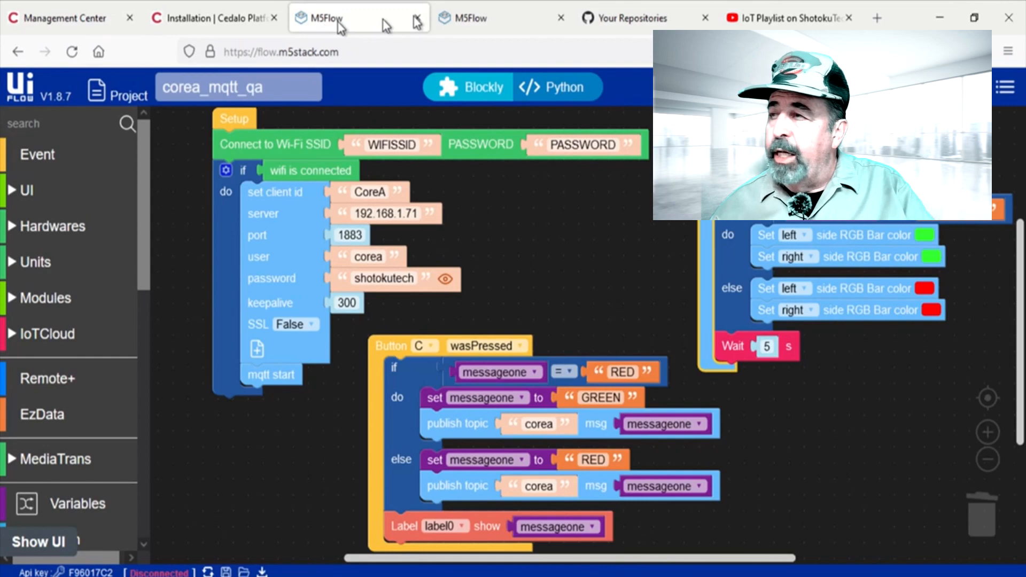
{"action": "left_click", "coordinate": [502, 18]}
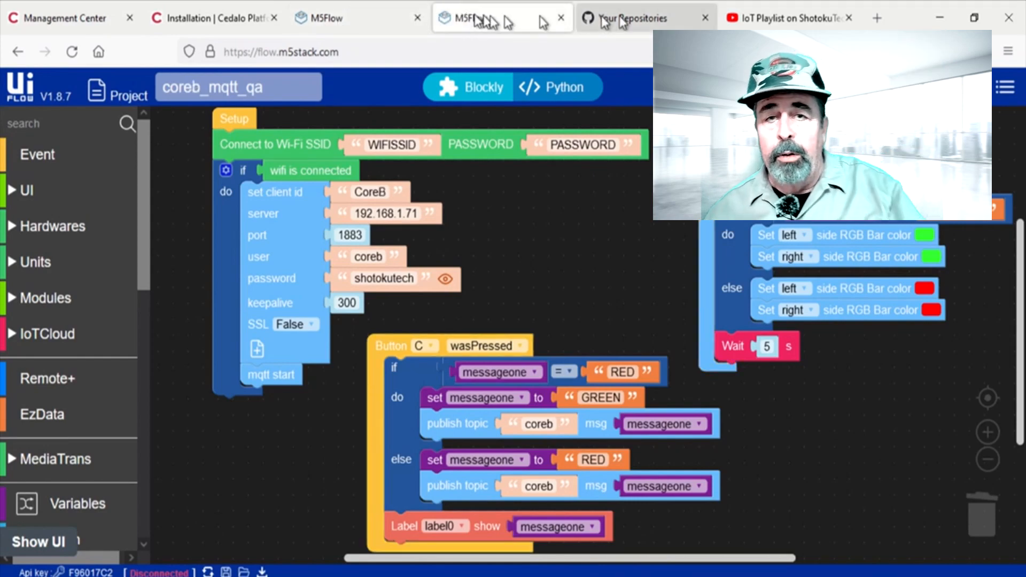
{"action": "left_click", "coordinate": [635, 18]}
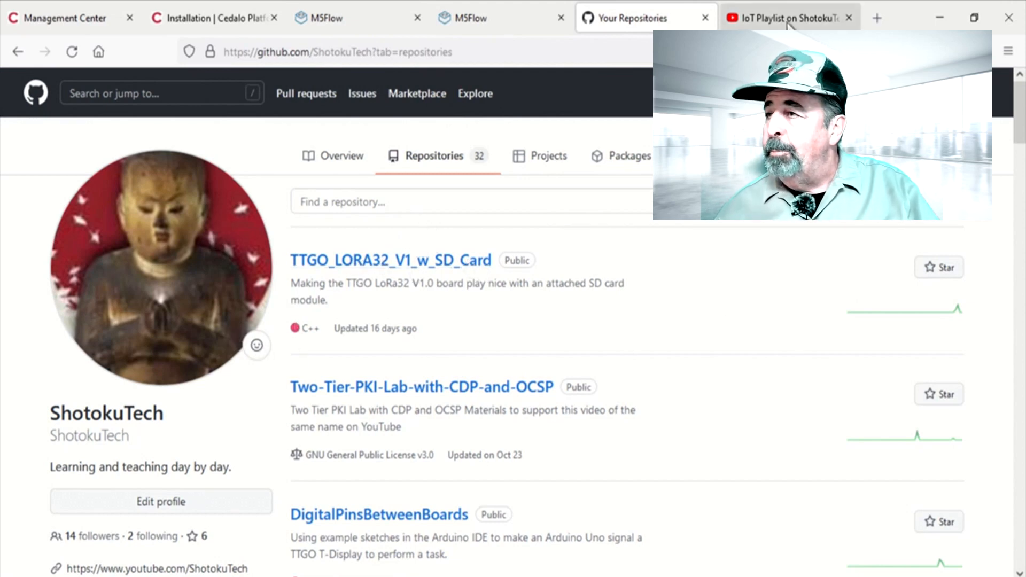
- Switch to the ShotokuTech IoT Playlist and scroll through its videos and back up
{"action": "left_click", "coordinate": [785, 18]}
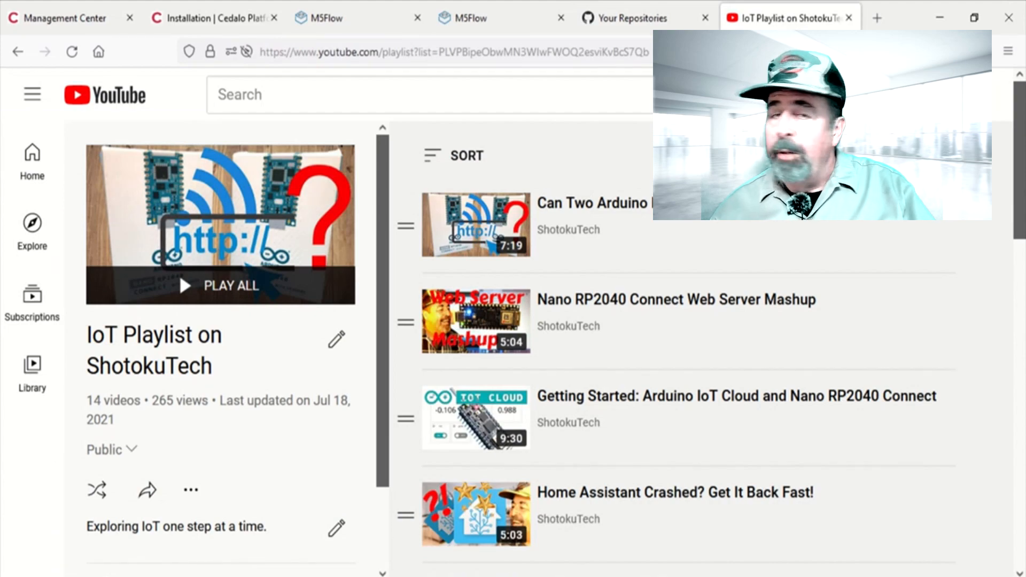
{"action": "mouse_move", "coordinate": [720, 255]}
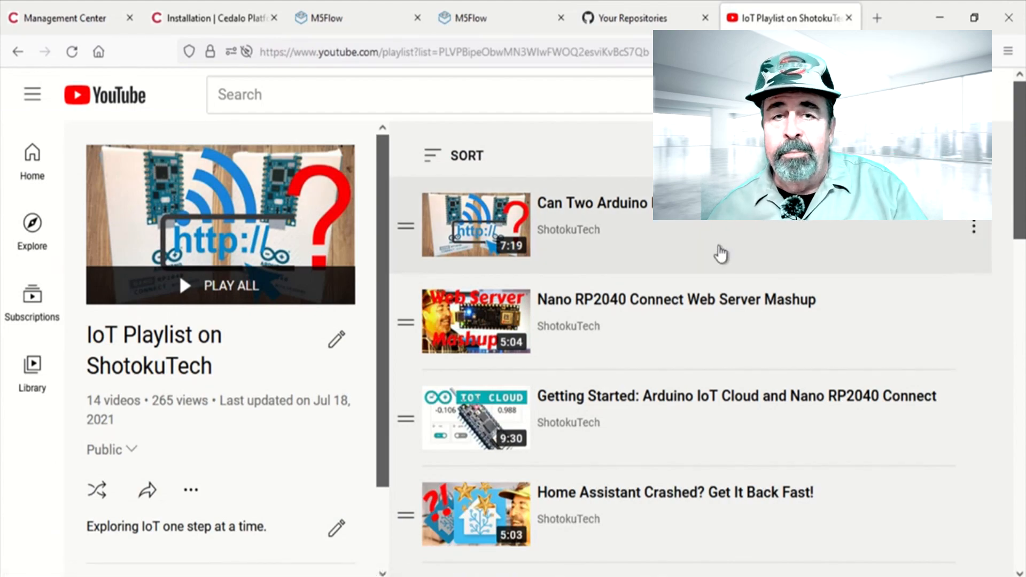
{"action": "scroll", "scroll_direction": "down", "scroll_amount": 3}
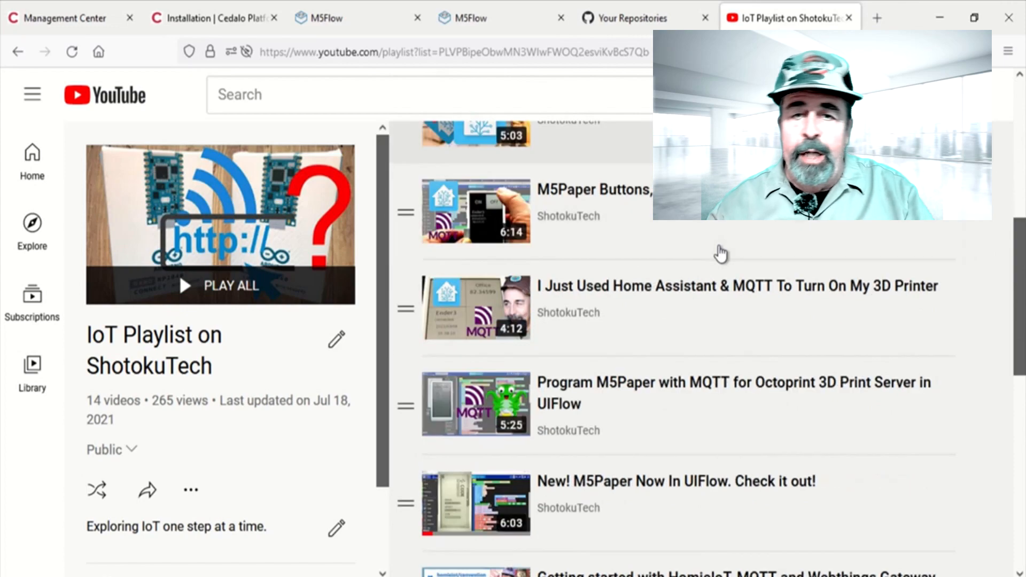
{"action": "scroll", "scroll_direction": "down", "scroll_amount": 3}
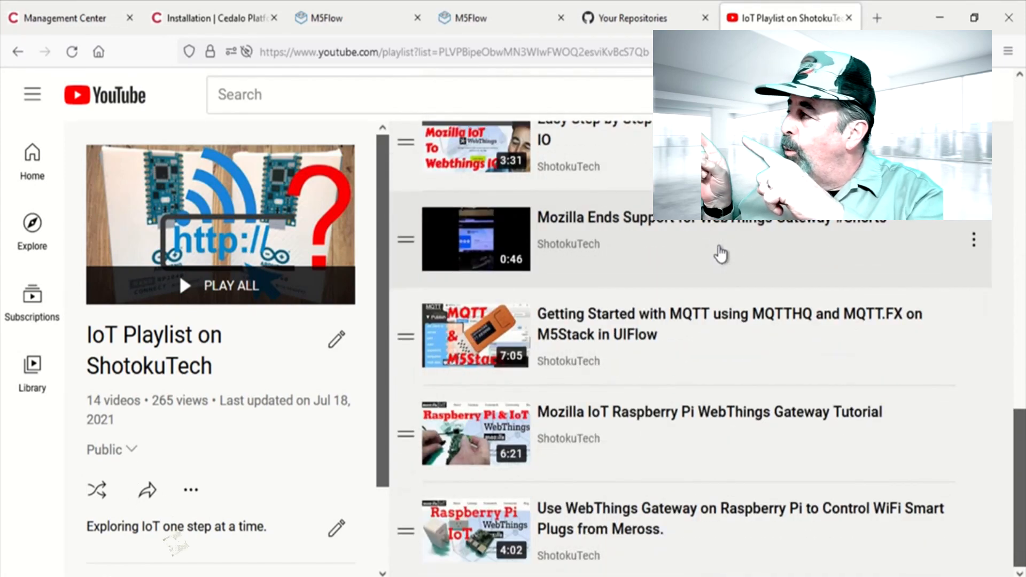
{"action": "scroll", "scroll_direction": "down", "scroll_amount": 3}
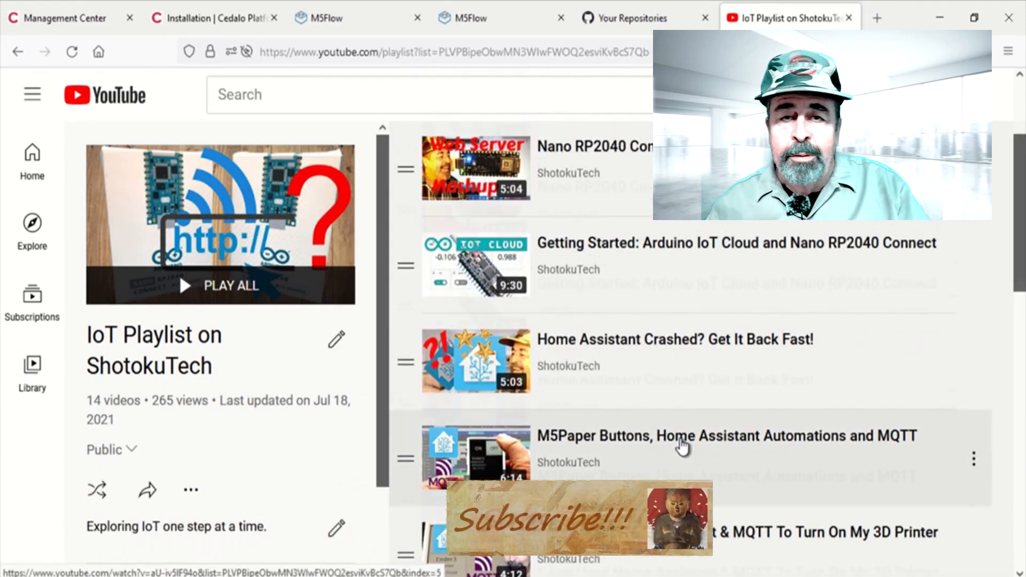
{"action": "scroll", "scroll_direction": "up", "scroll_amount": 3}
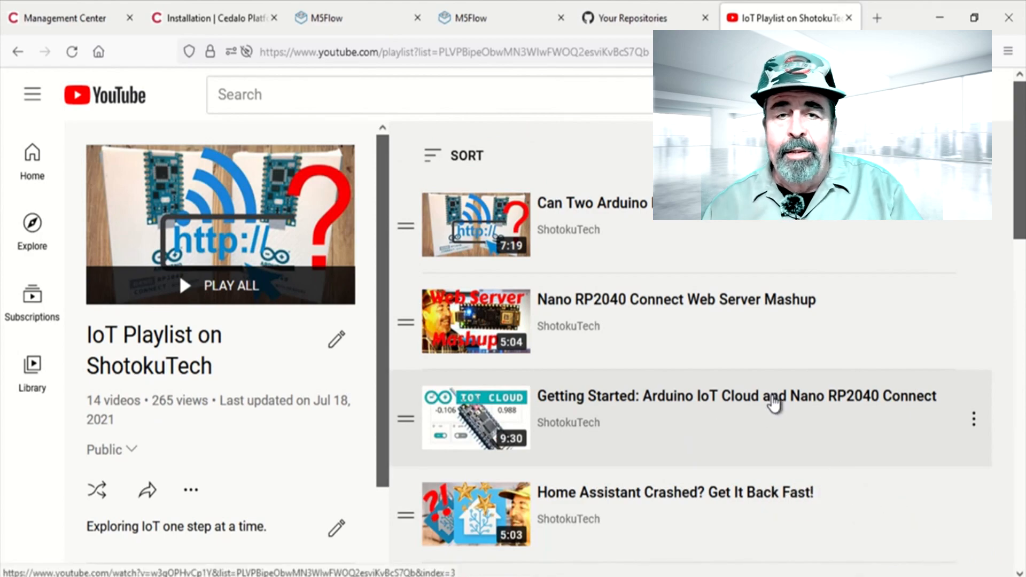